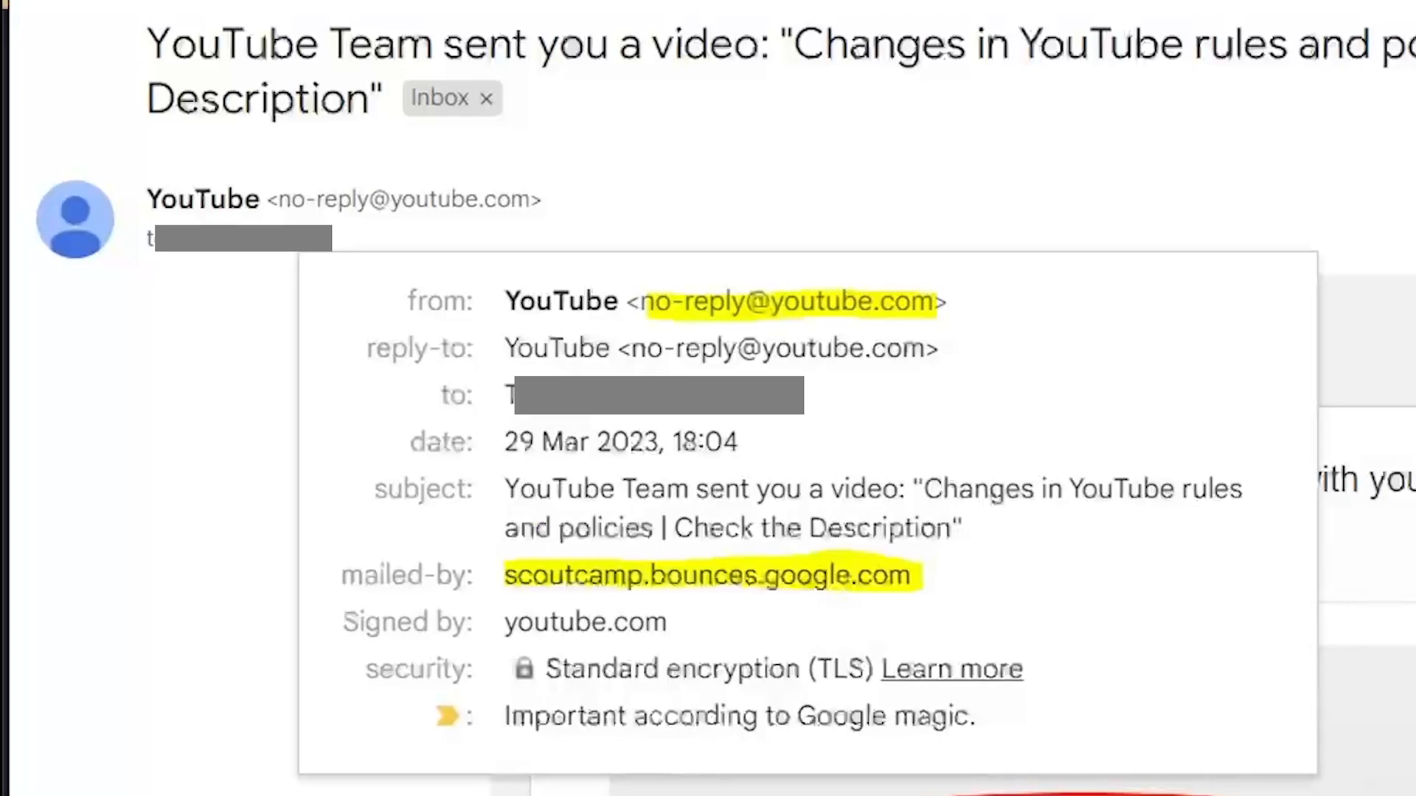
pyautogui.moveTo(890, 267)
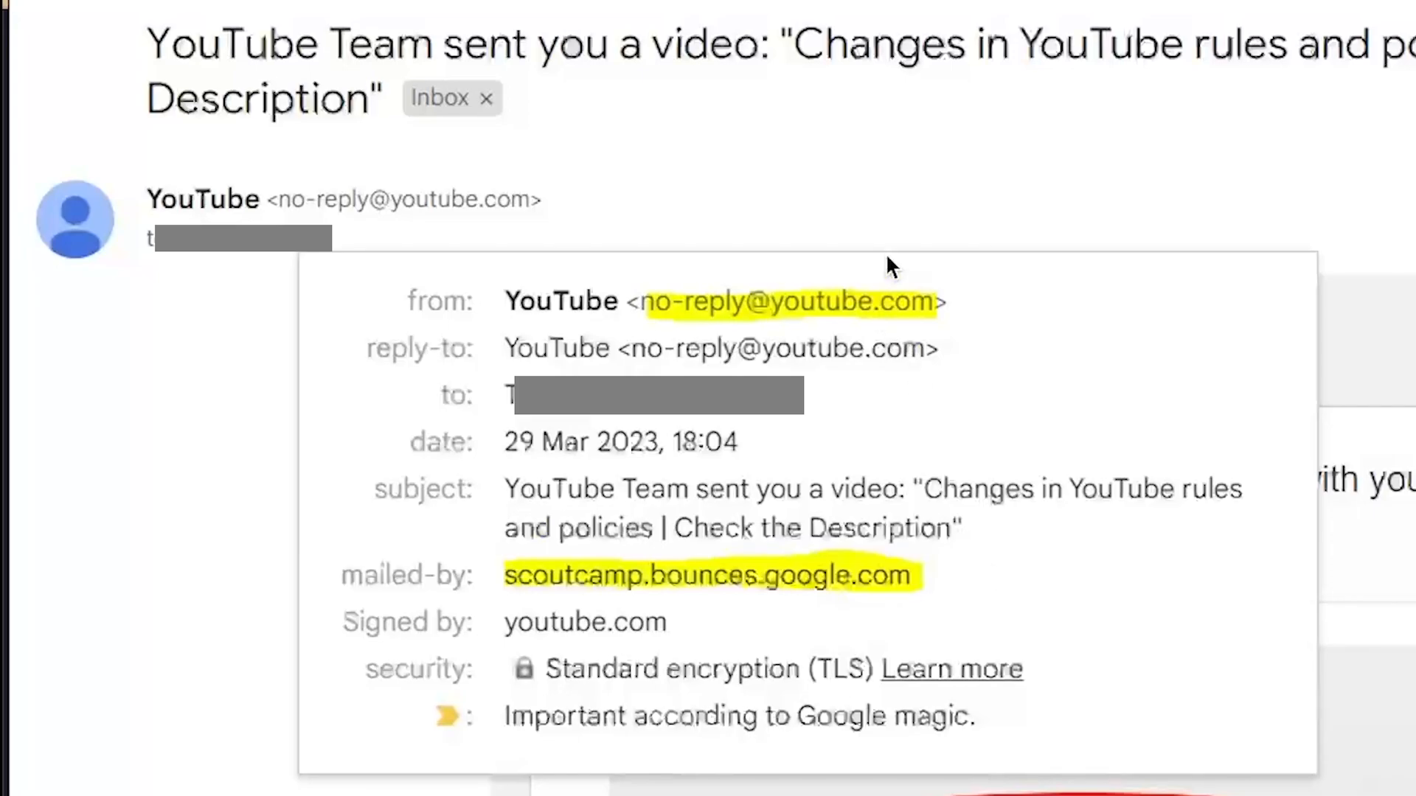
pyautogui.click(791, 301)
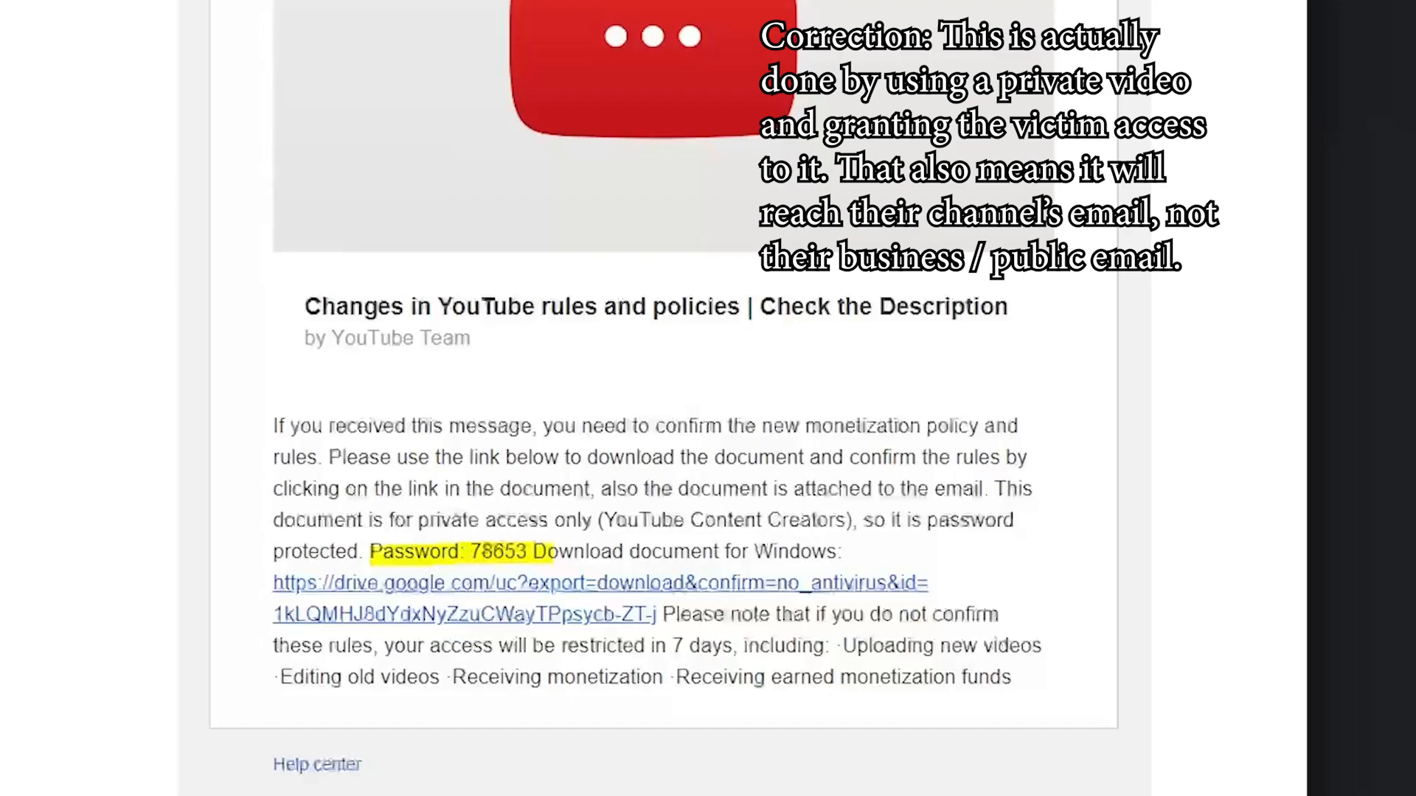
pyautogui.moveTo(280, 338)
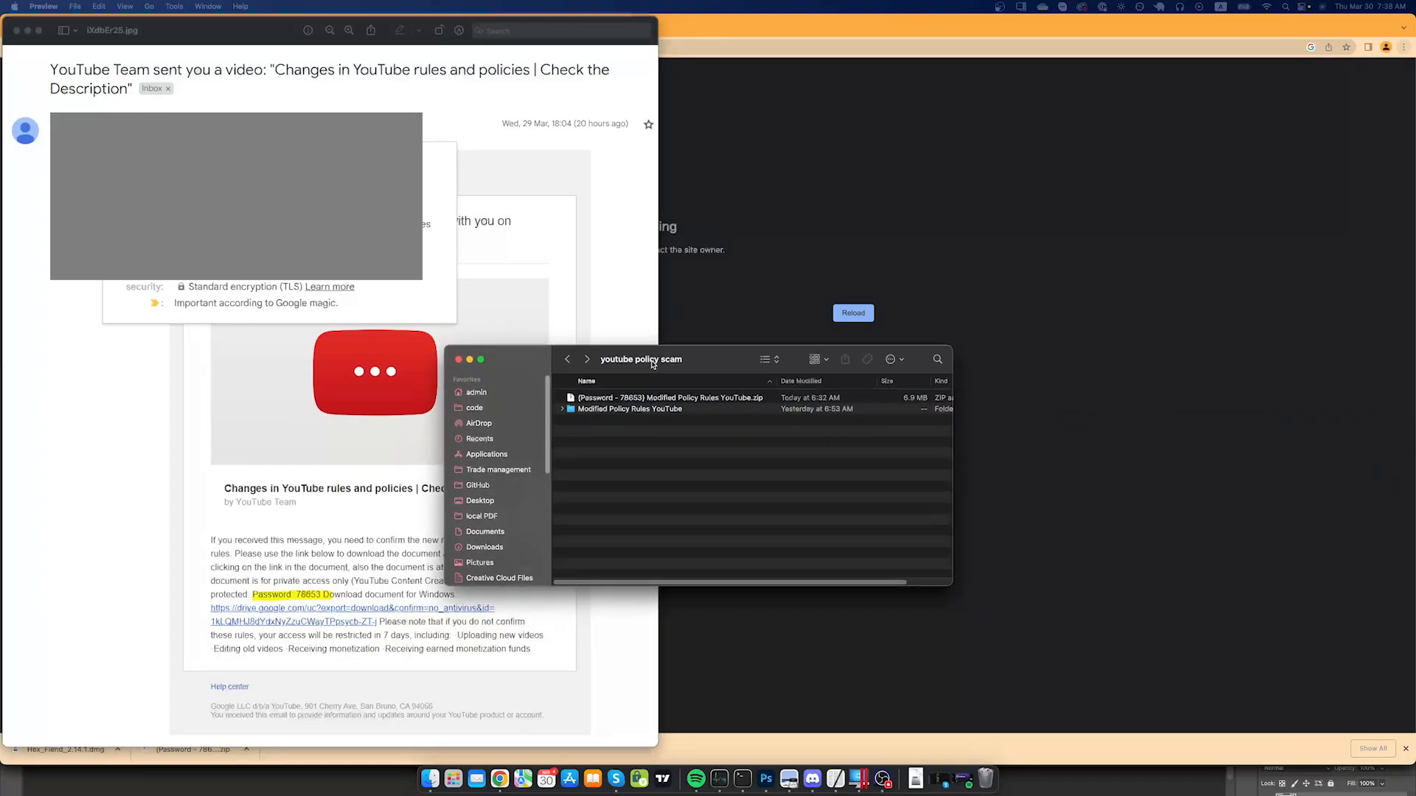
pyautogui.click(668, 400)
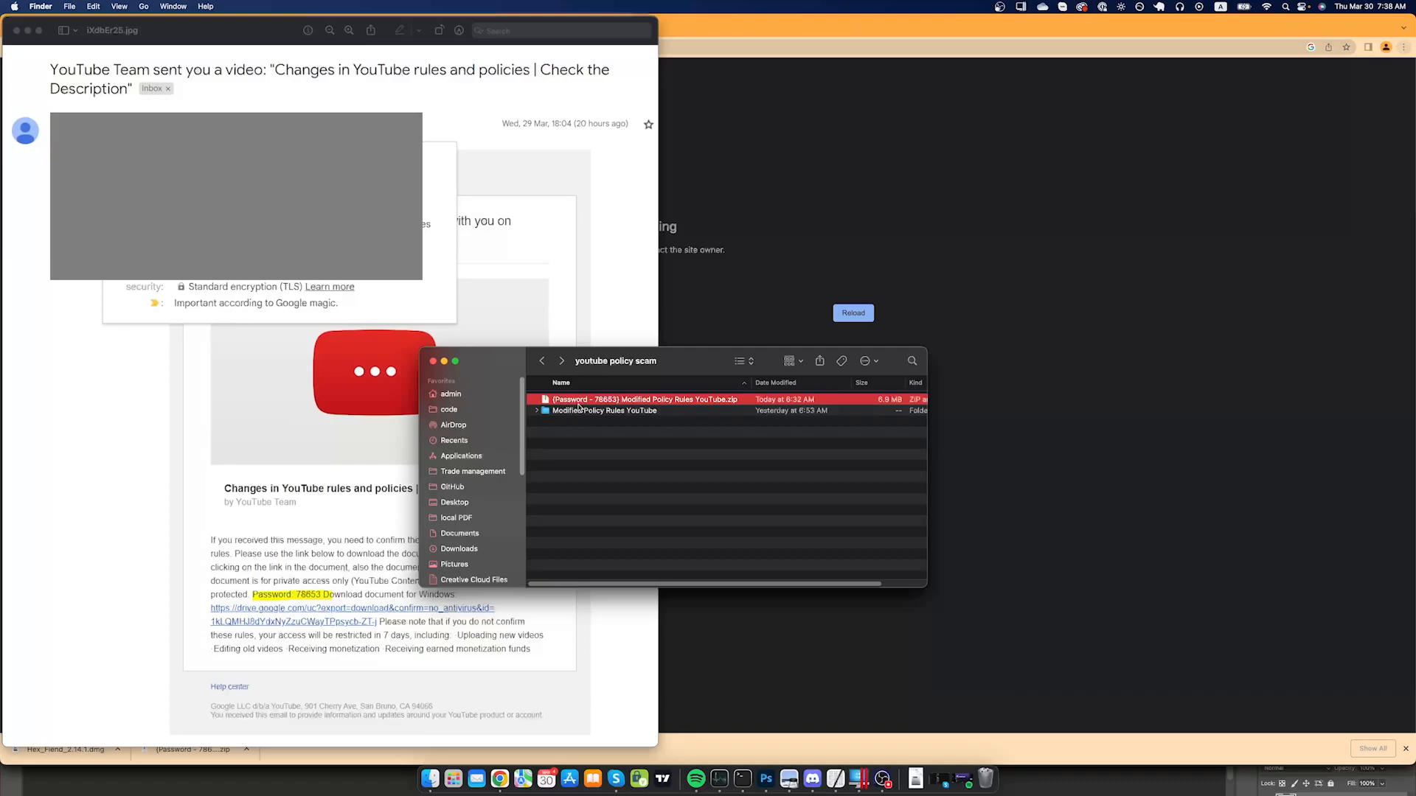
pyautogui.moveTo(694, 404)
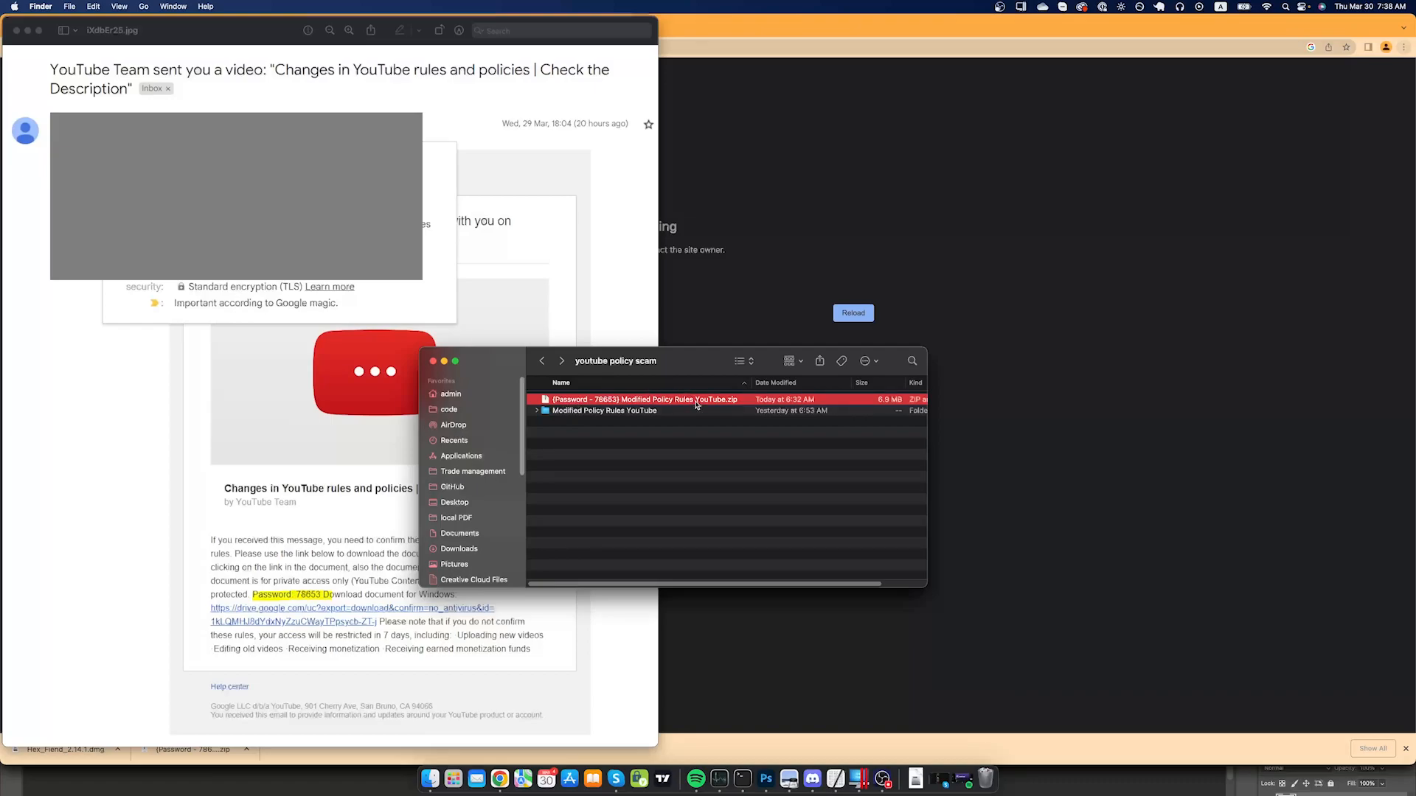
pyautogui.moveTo(886, 404)
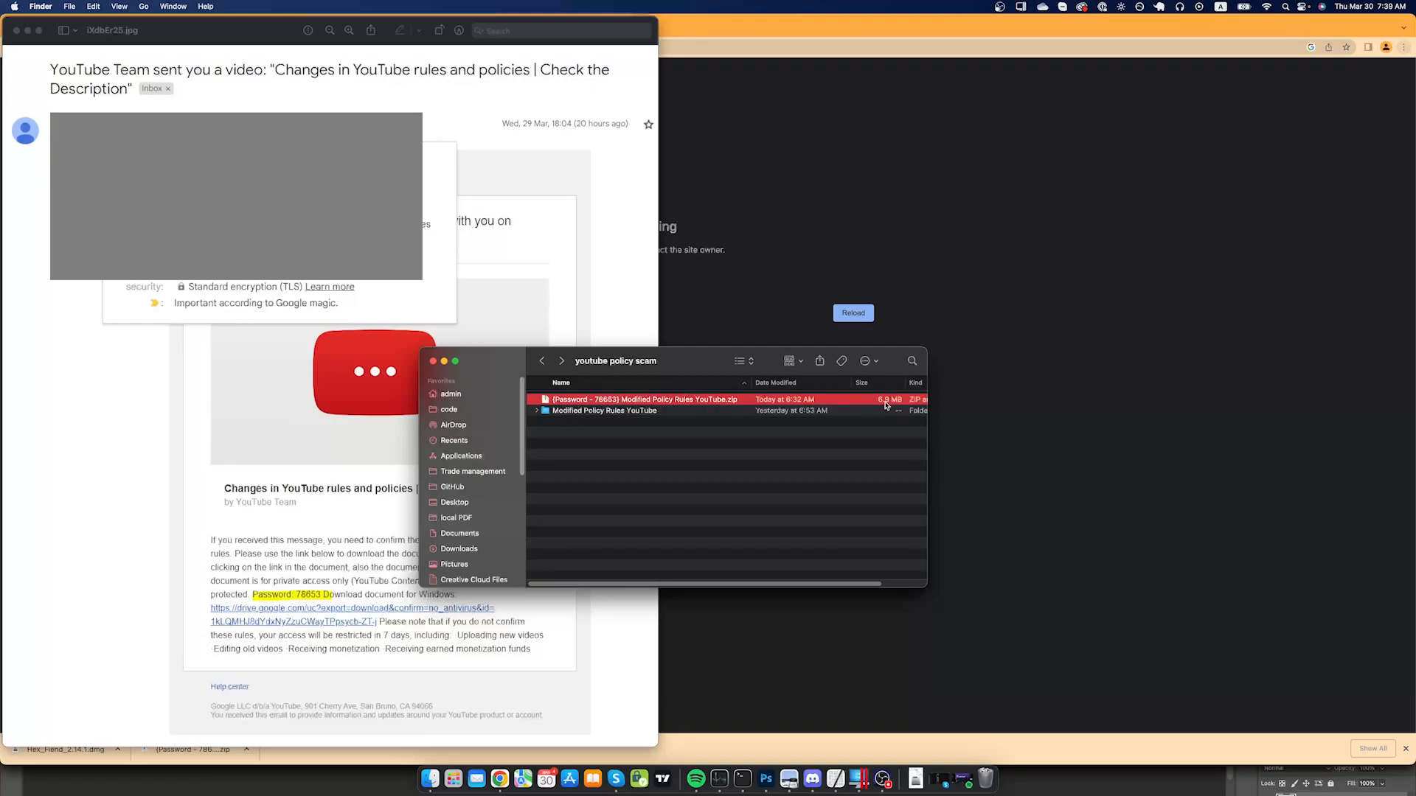
# - Reveal the 836 MB .scr file inside the Modified Policy Rules YouTube folder and bring up its actions
pyautogui.doubleClick(603, 410)
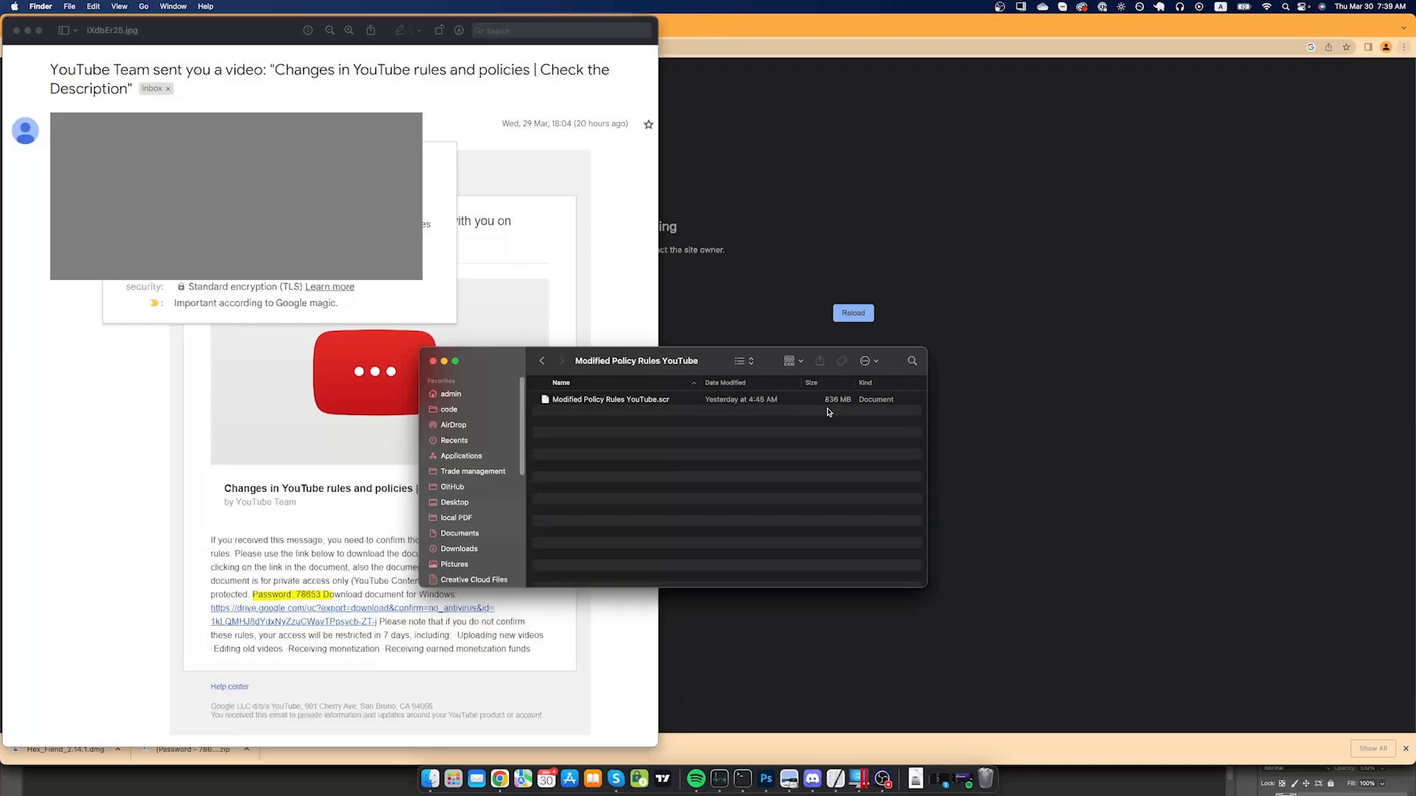
pyautogui.moveTo(688, 390)
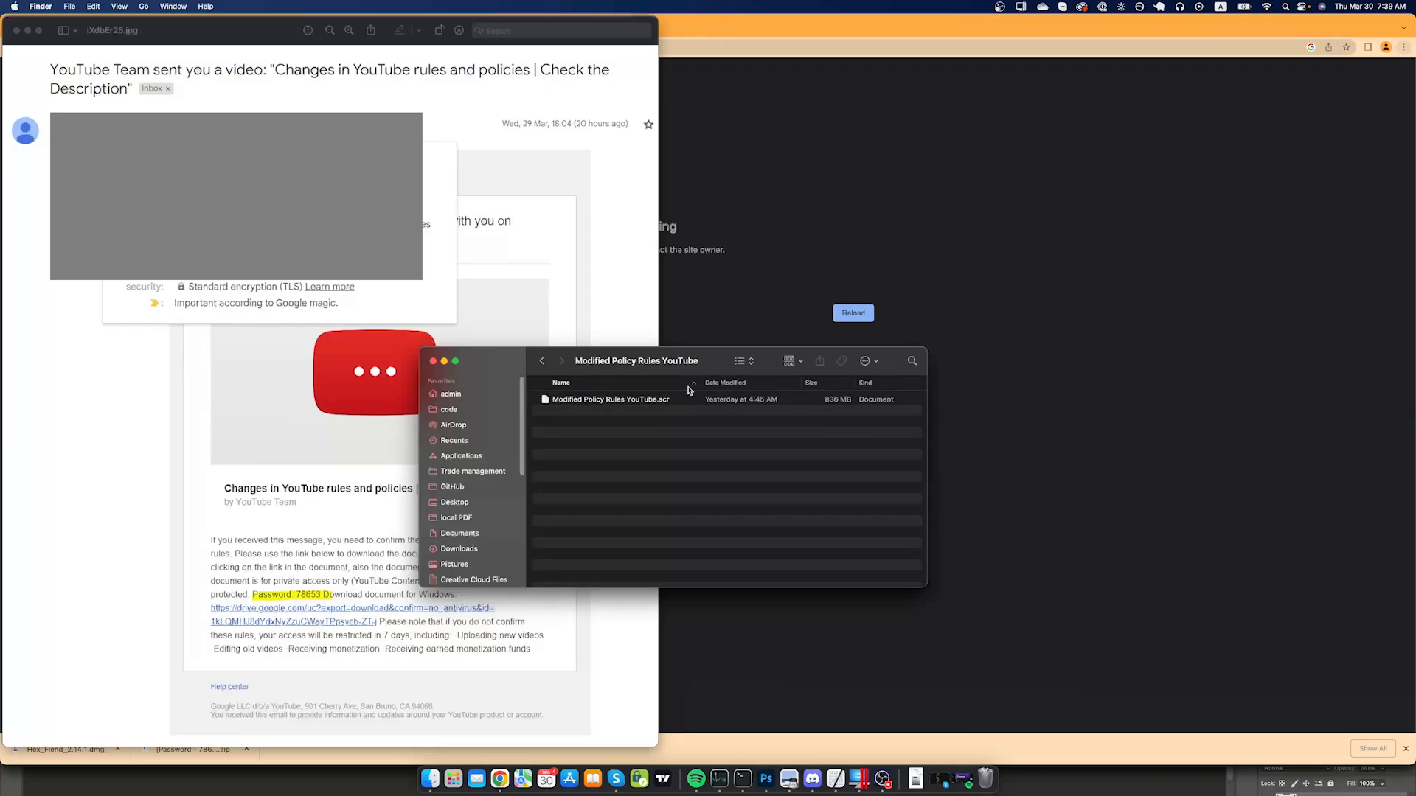
pyautogui.moveTo(653, 407)
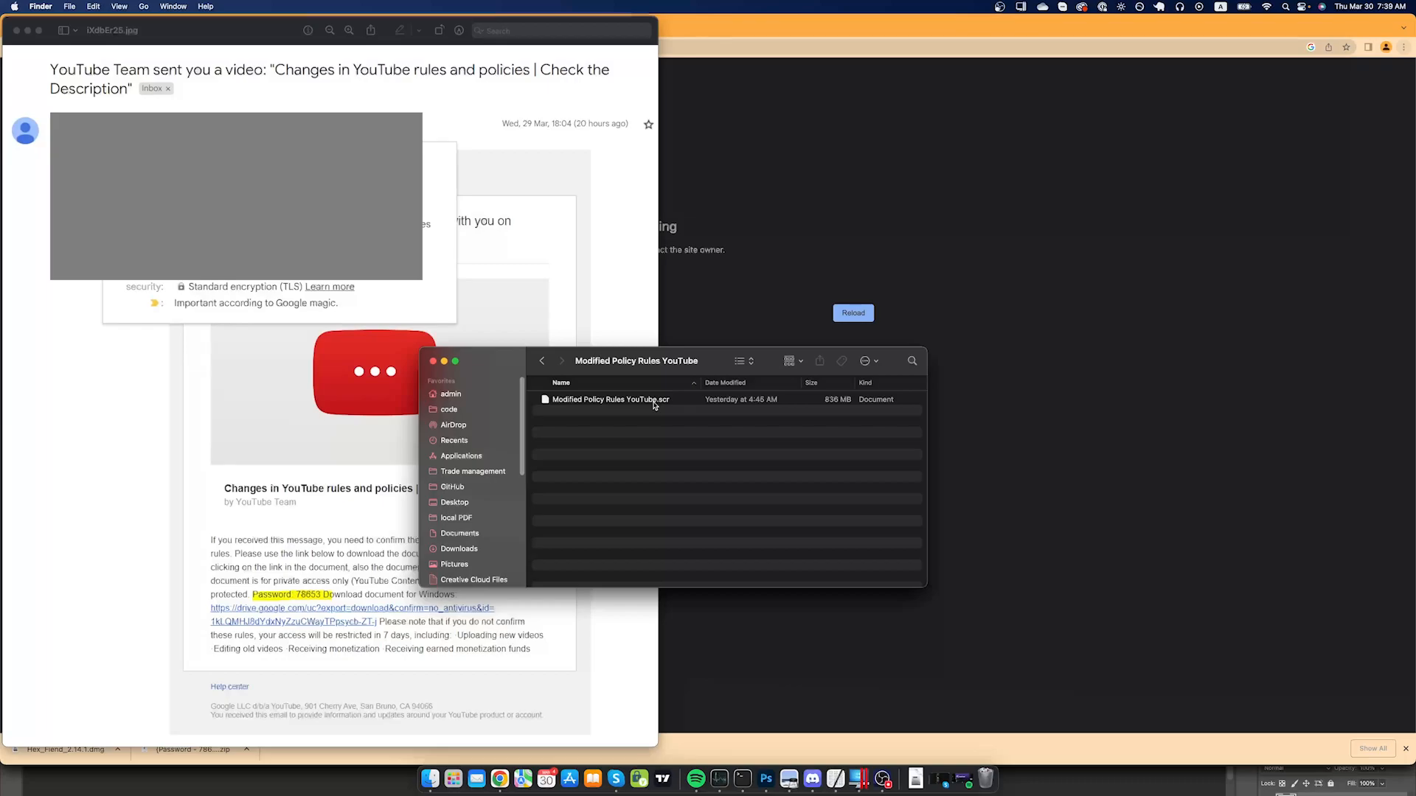
pyautogui.rightClick(609, 400)
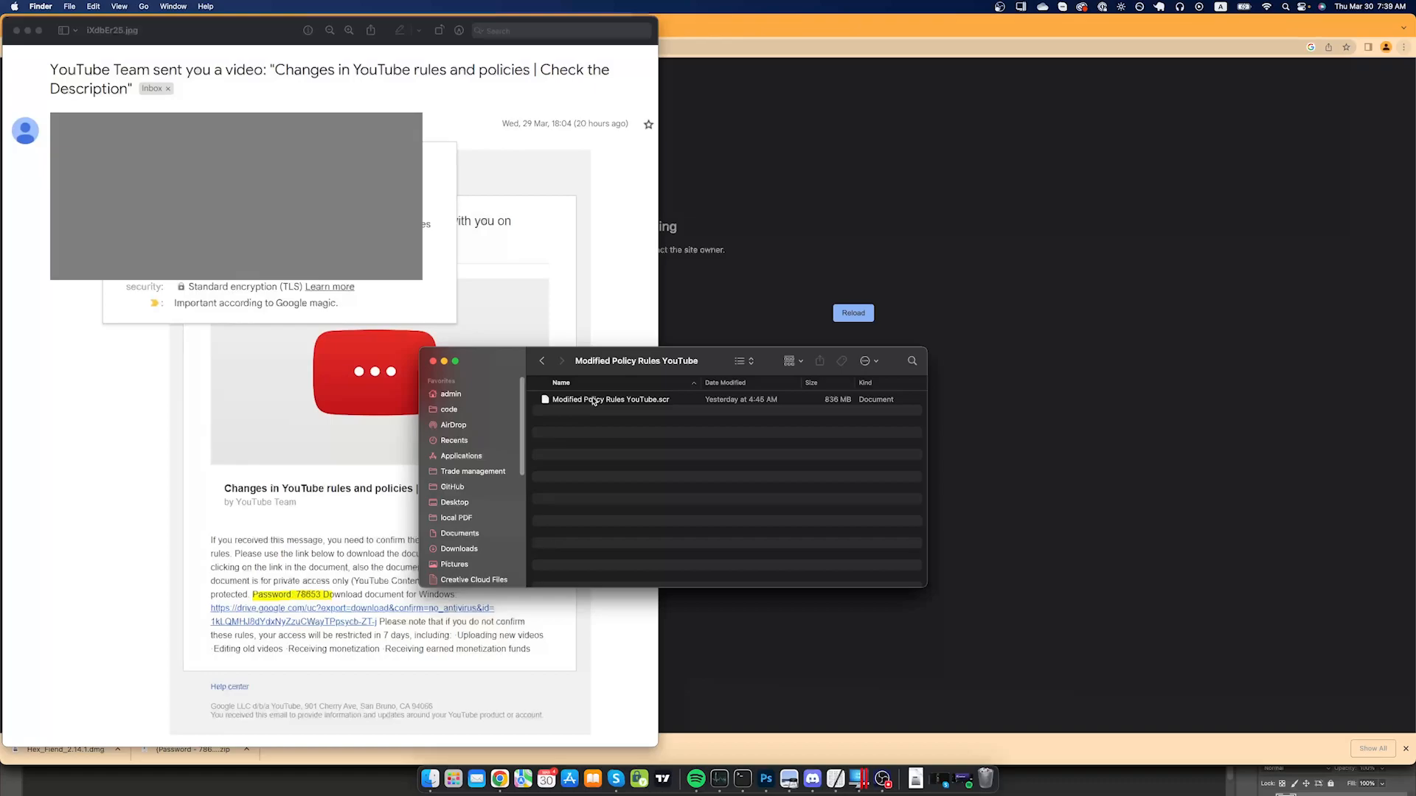
pyautogui.rightClick(609, 400)
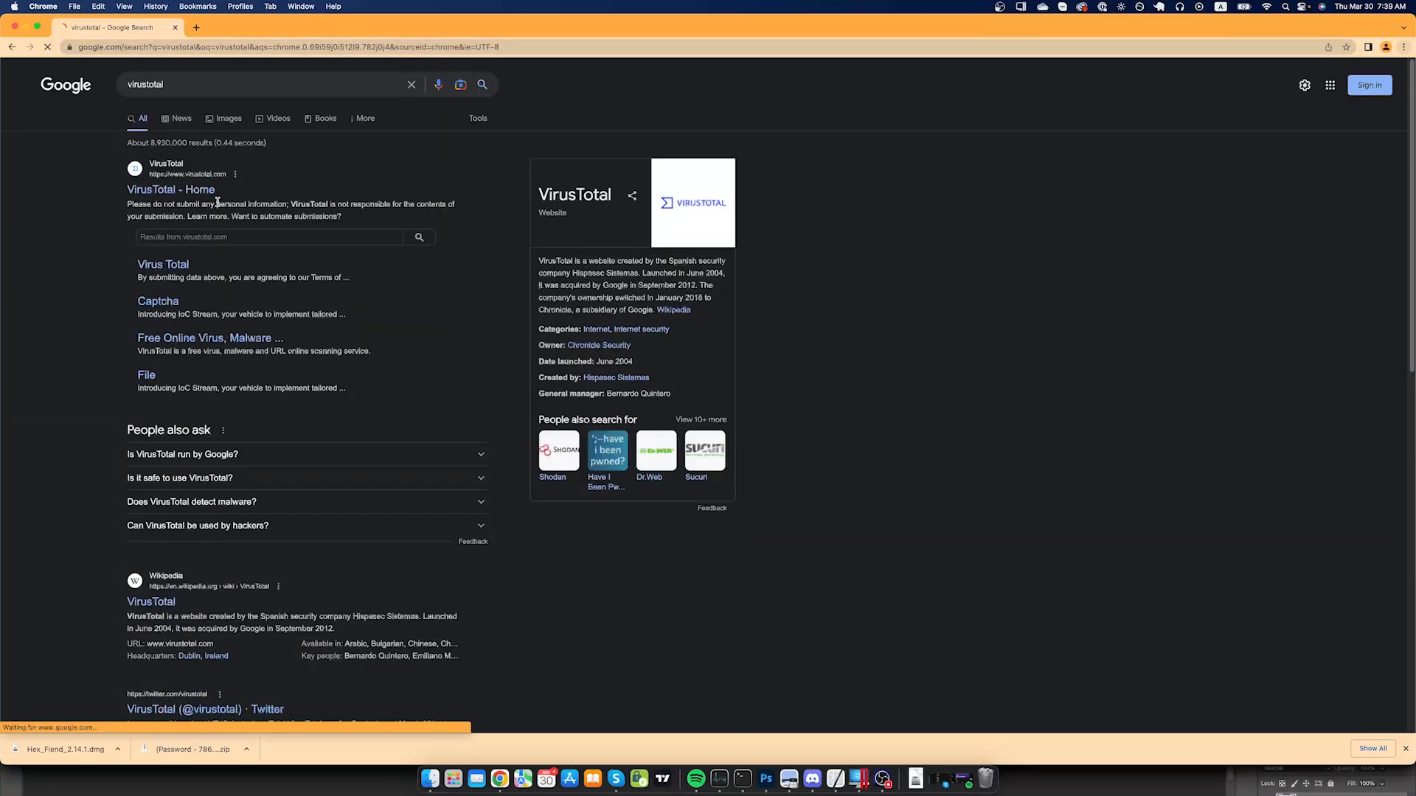
# - Go to the VirusTotal home page from the Google results to attempt a file submission
pyautogui.click(172, 191)
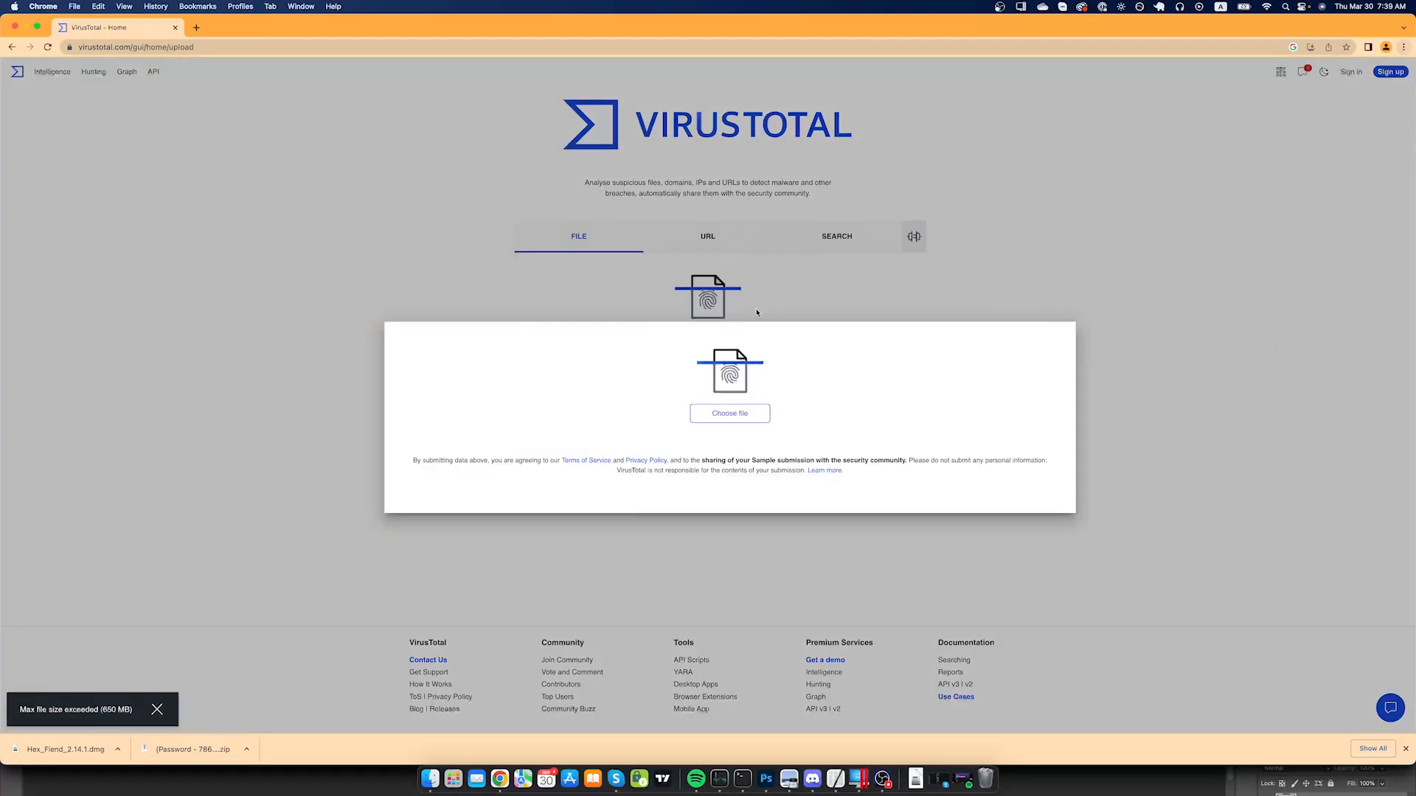
pyautogui.moveTo(408, 509)
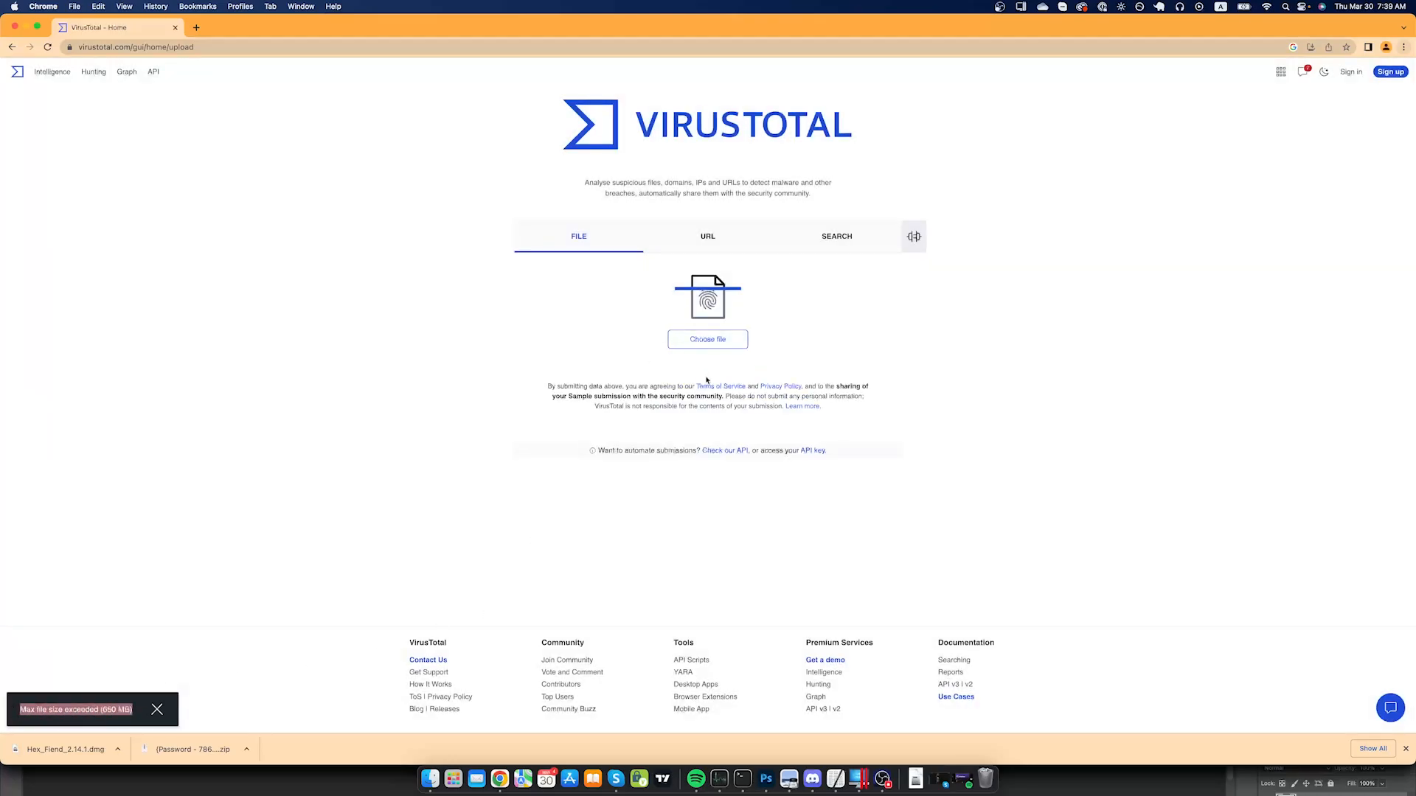
pyautogui.moveTo(835, 778)
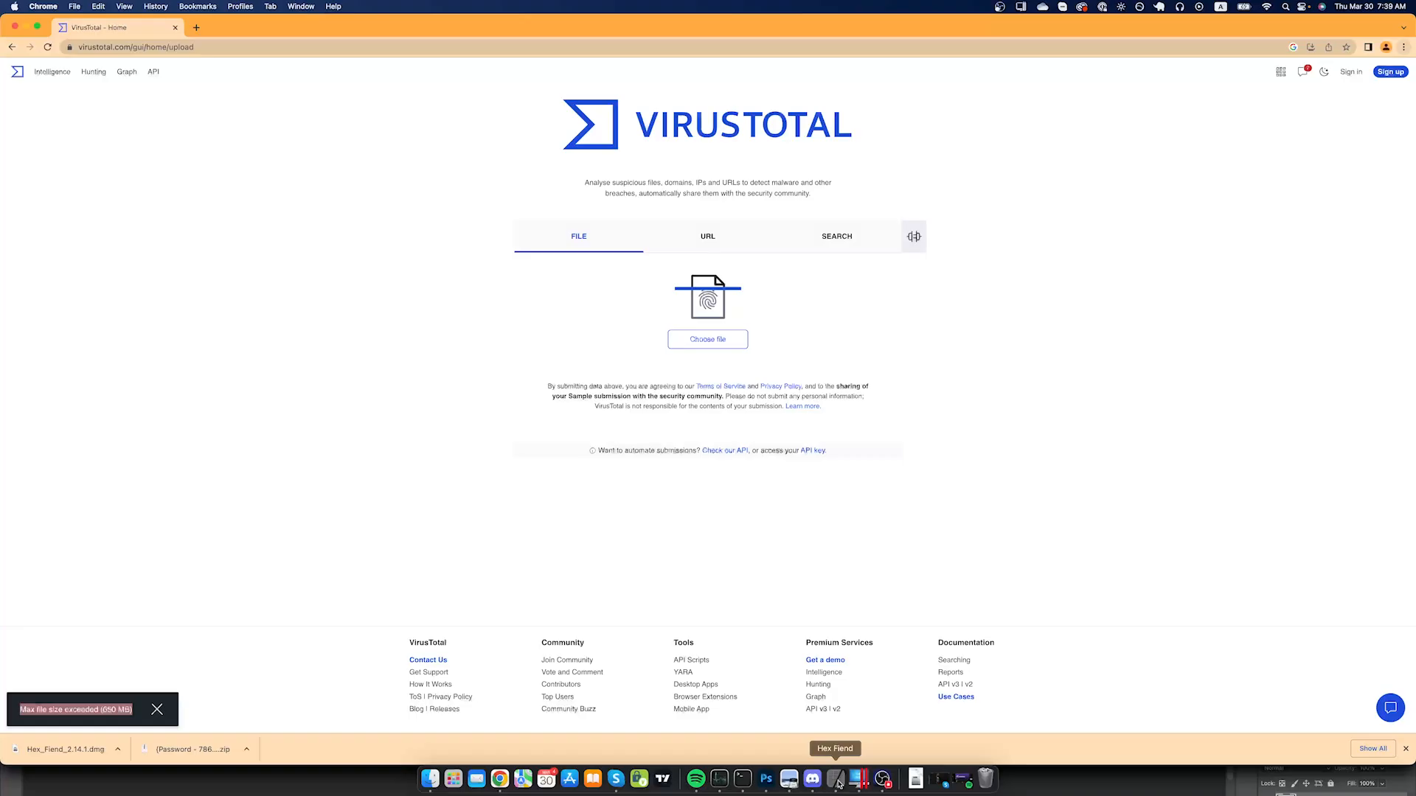
pyautogui.click(834, 778)
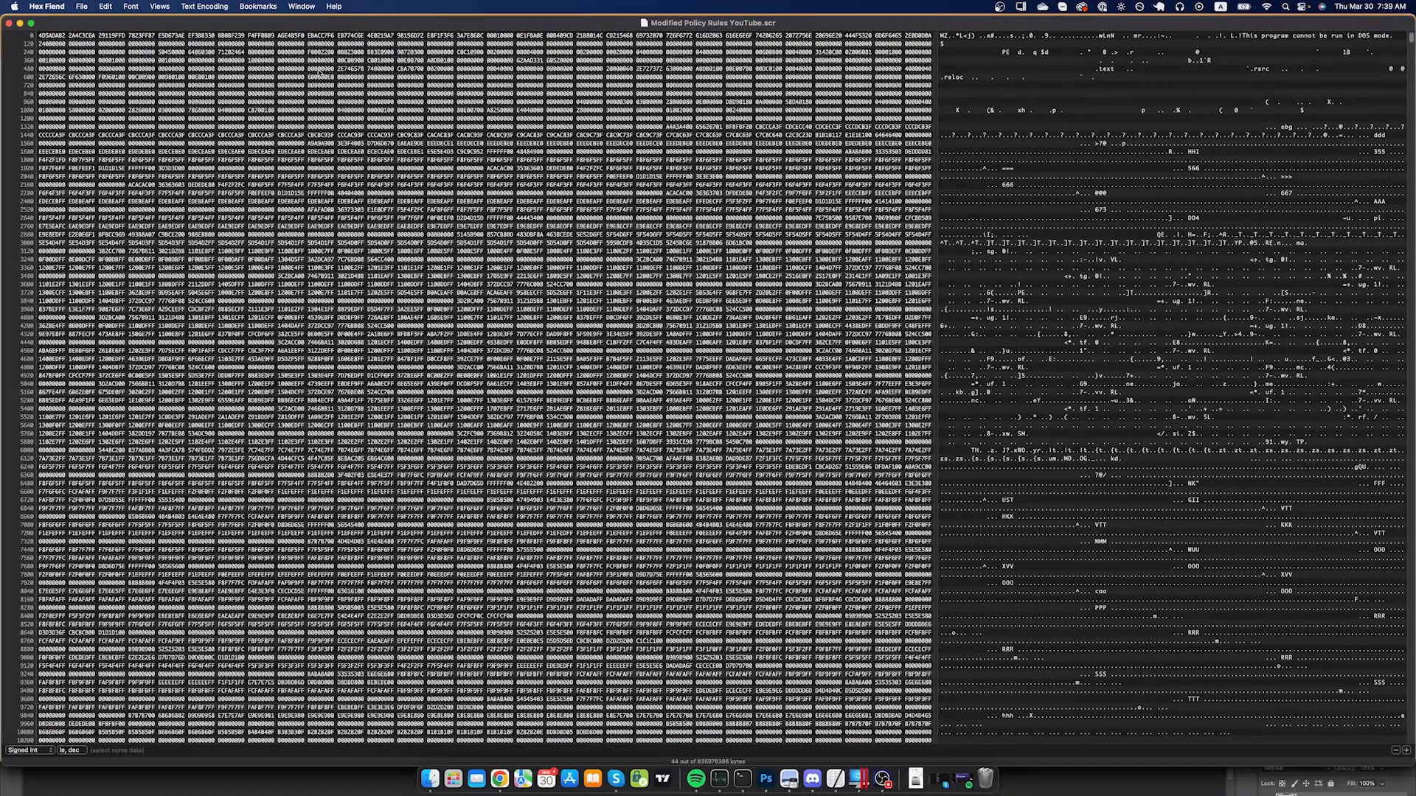
pyautogui.scroll(-3)
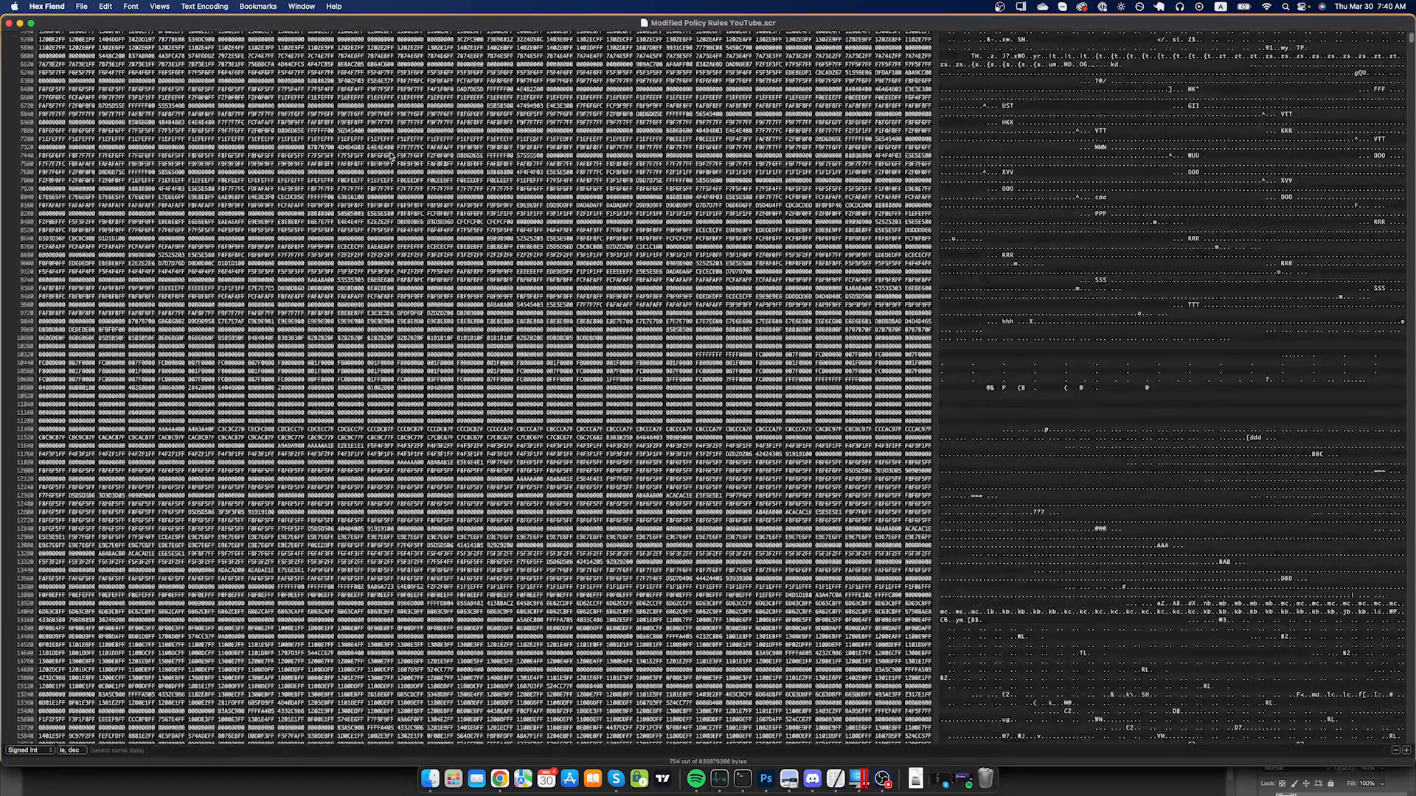
pyautogui.scroll(-3)
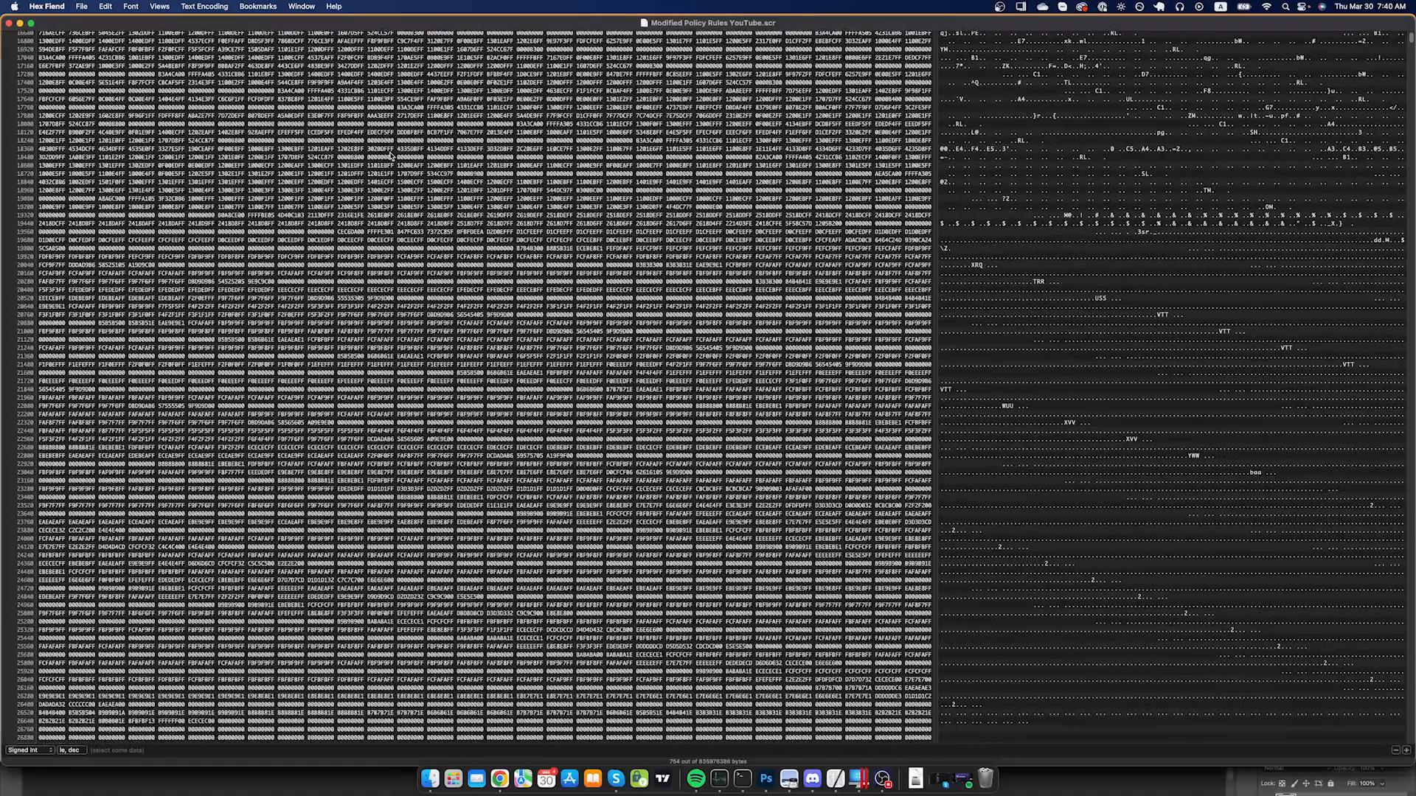
pyautogui.scroll(-3)
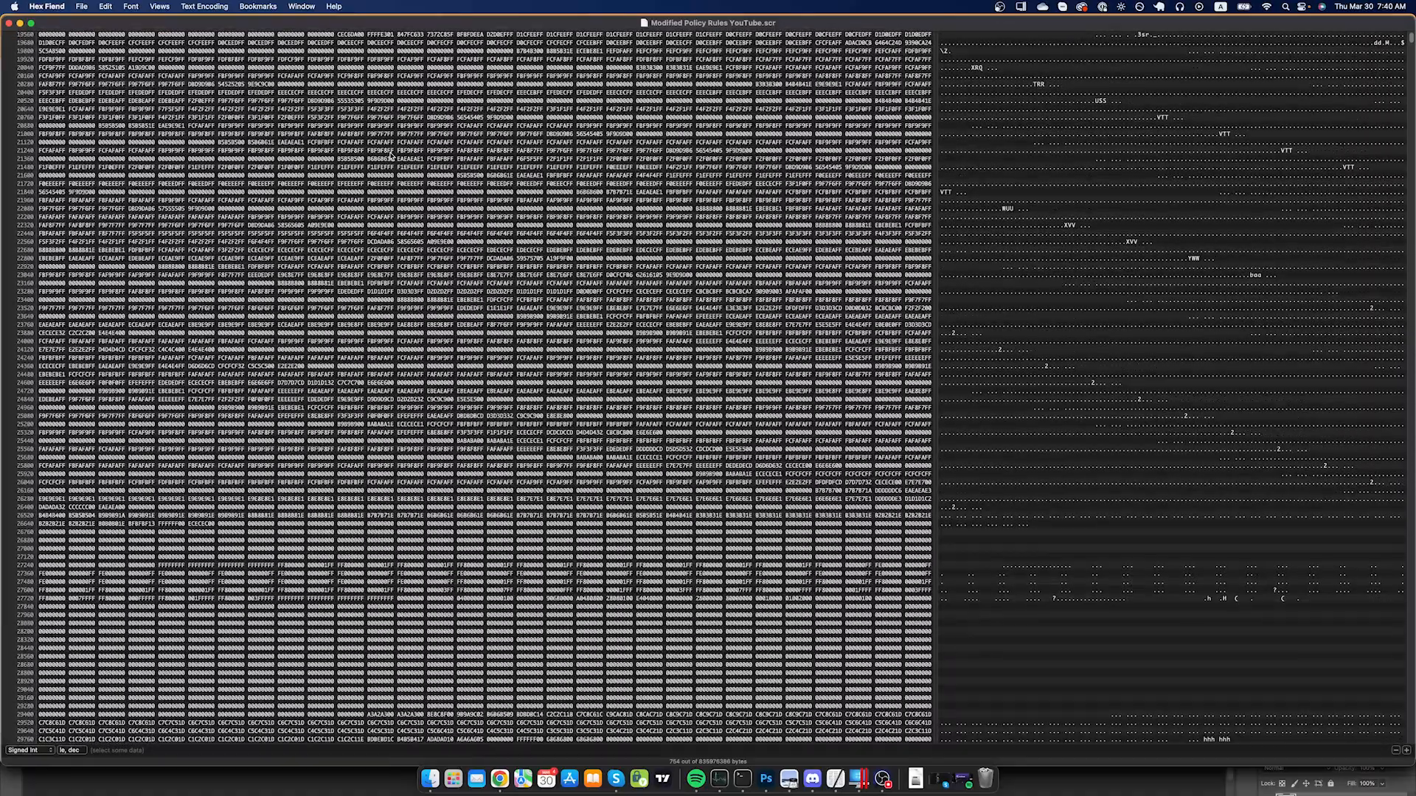
pyautogui.scroll(-3)
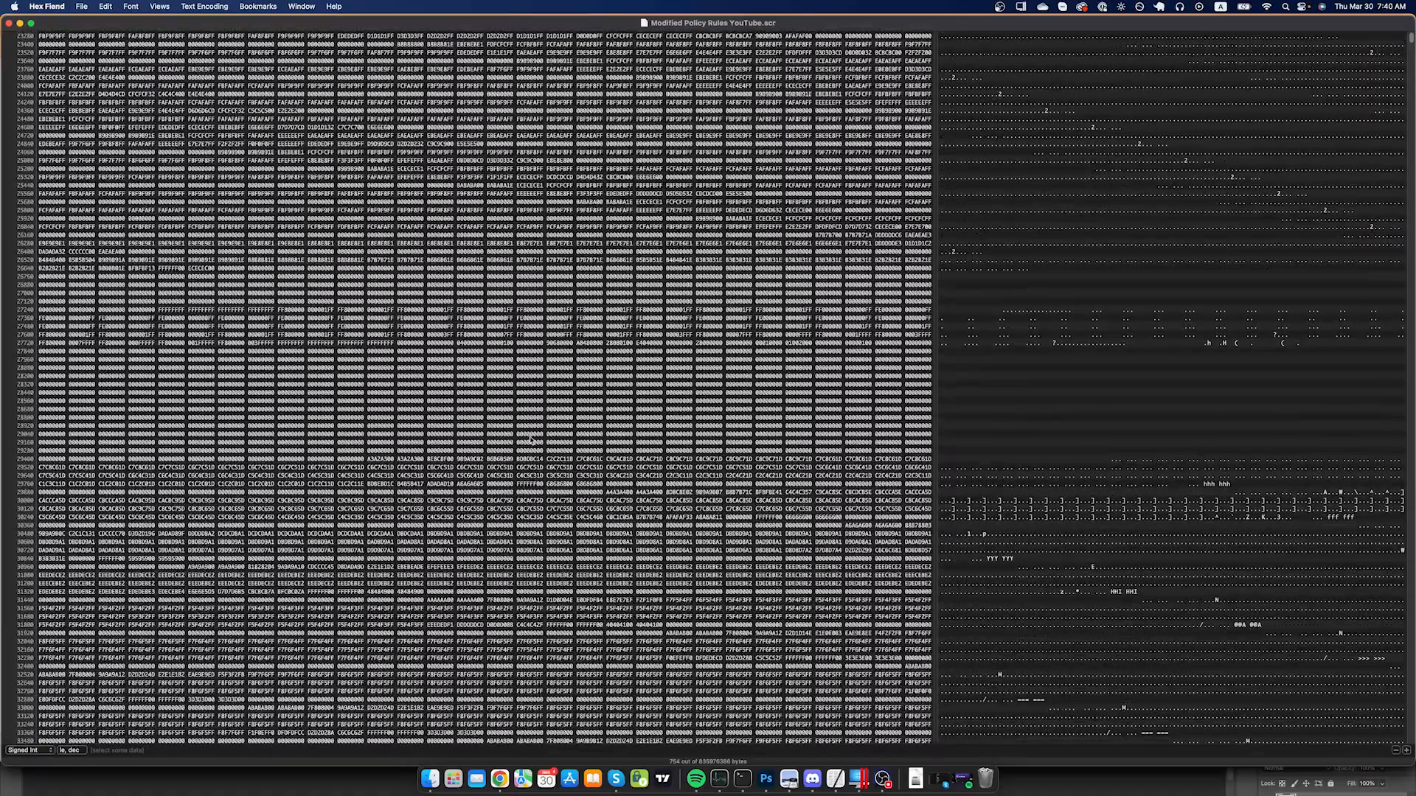
pyautogui.scroll(-3)
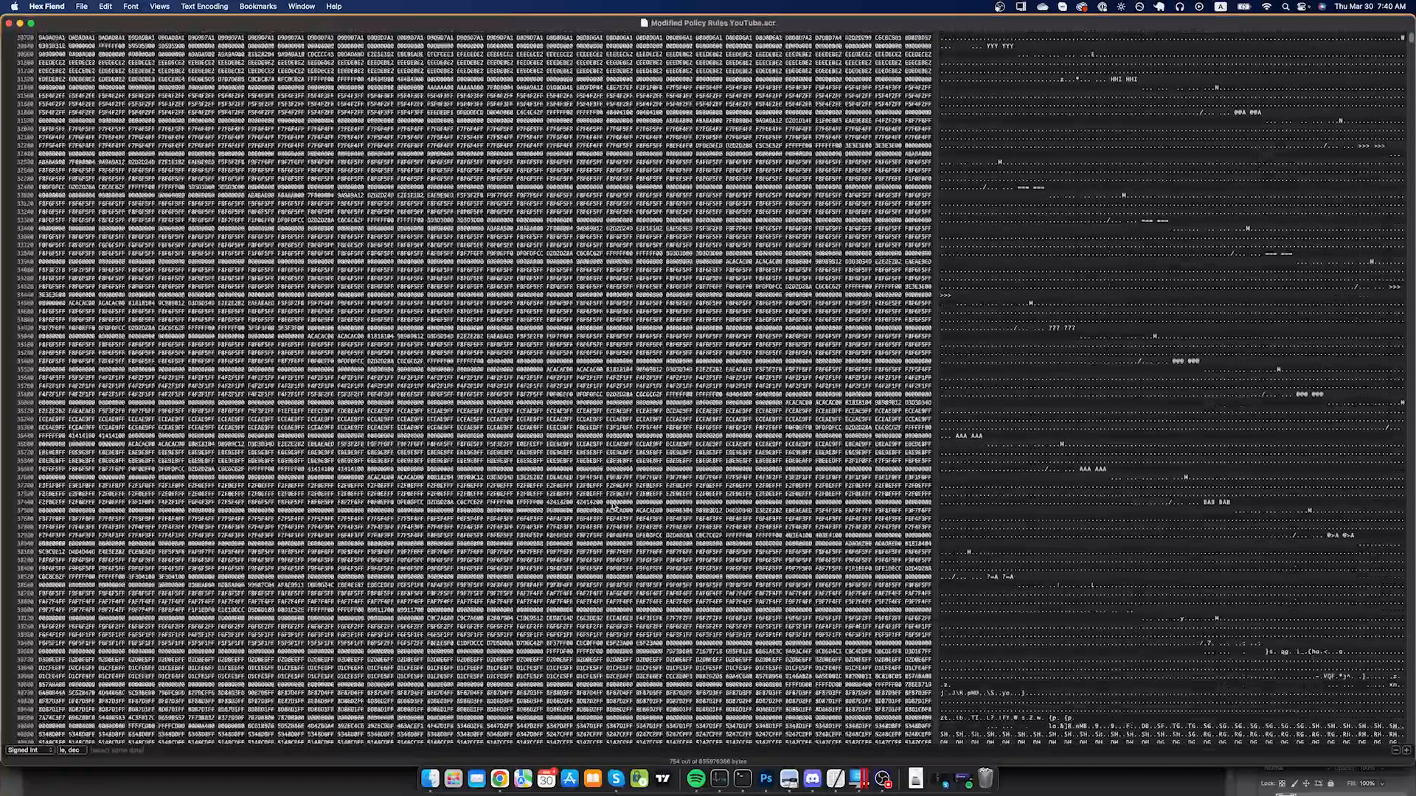
pyautogui.scroll(-3)
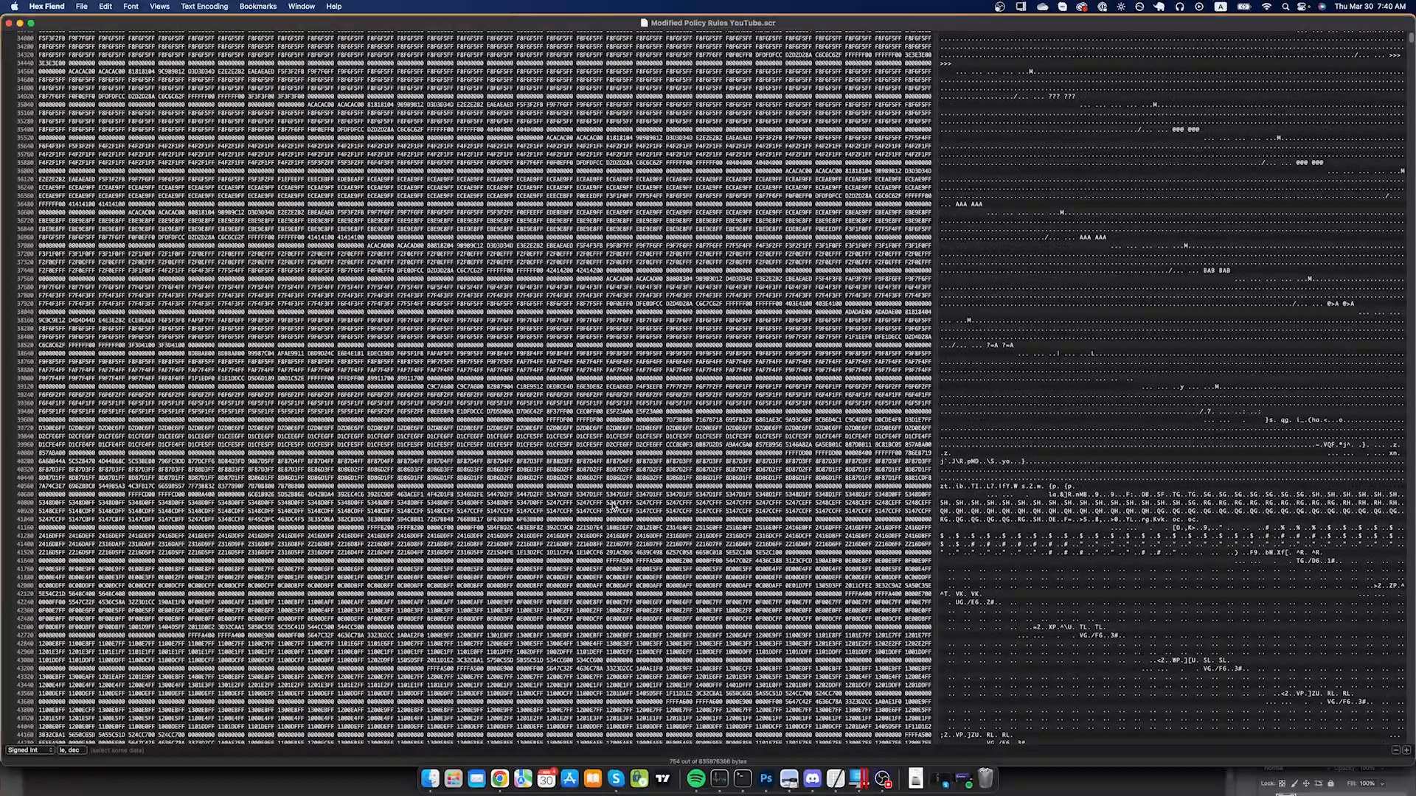
pyautogui.scroll(-3)
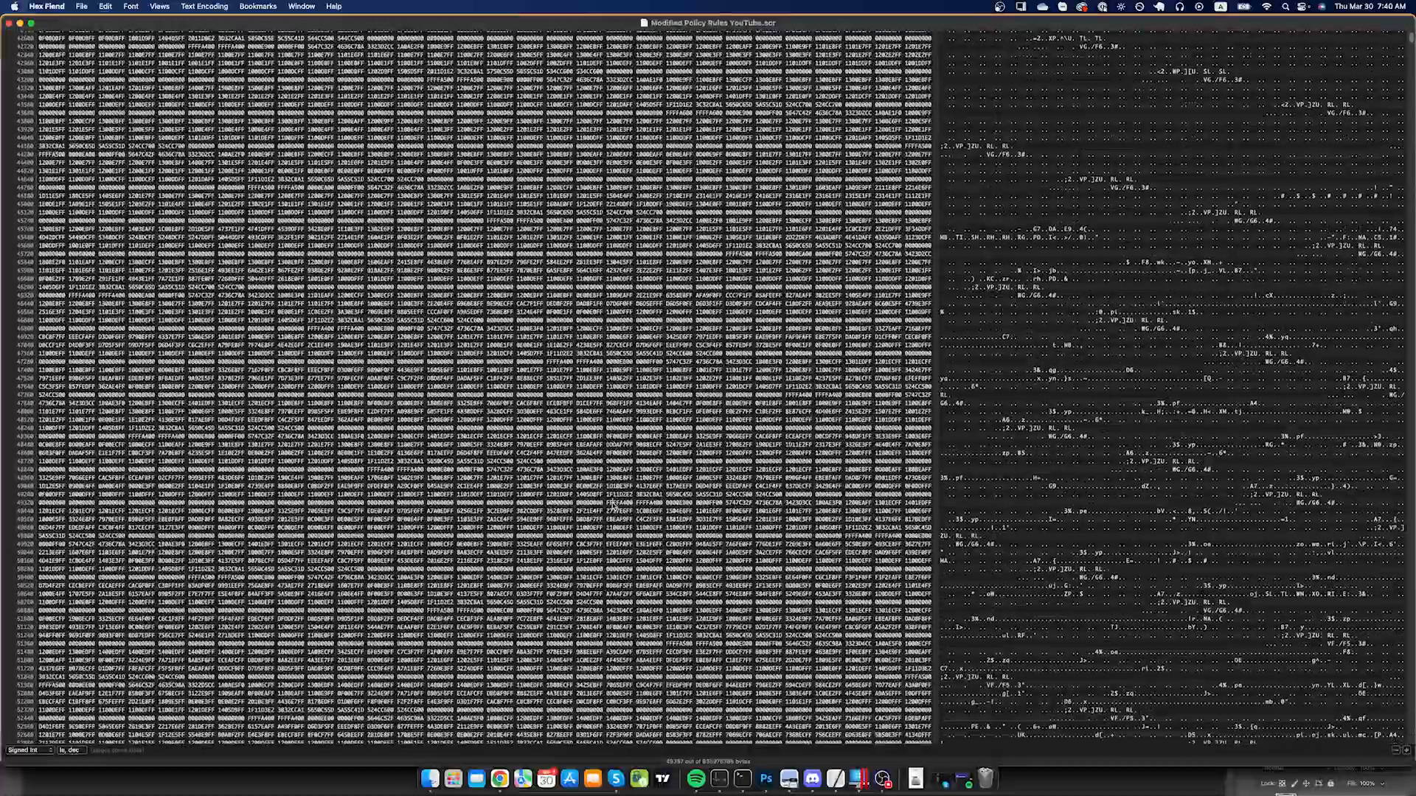
pyautogui.scroll(-3)
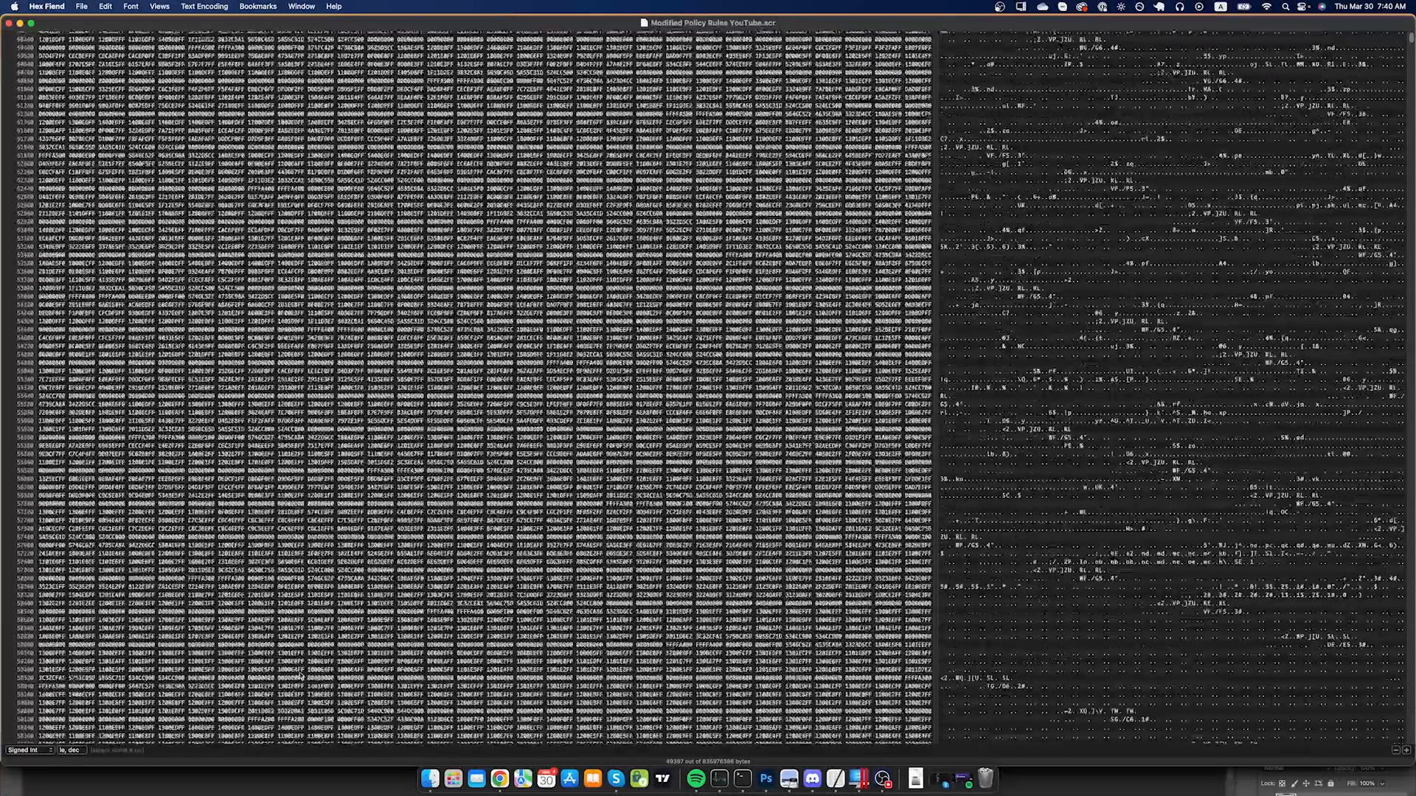
pyautogui.scroll(-3)
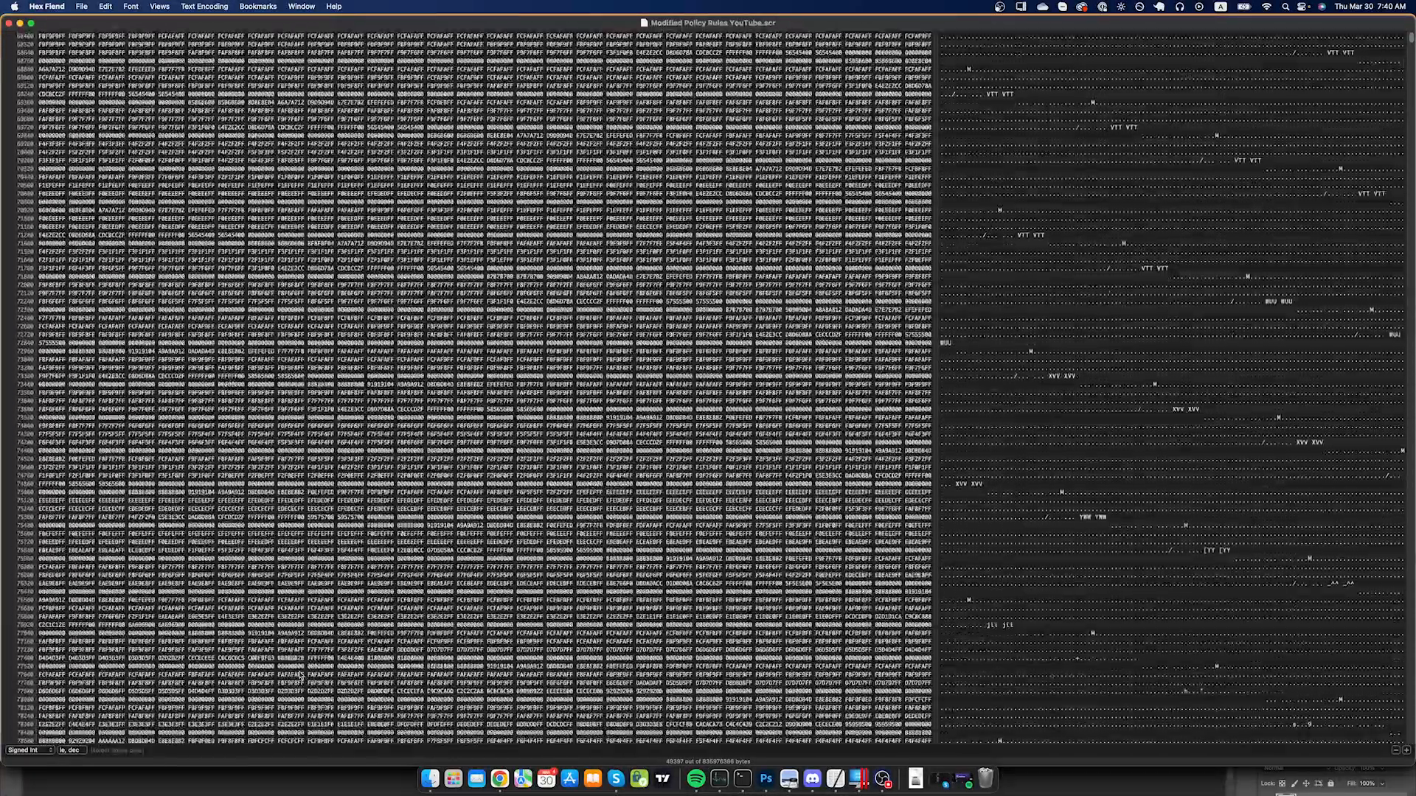
pyautogui.scroll(-3)
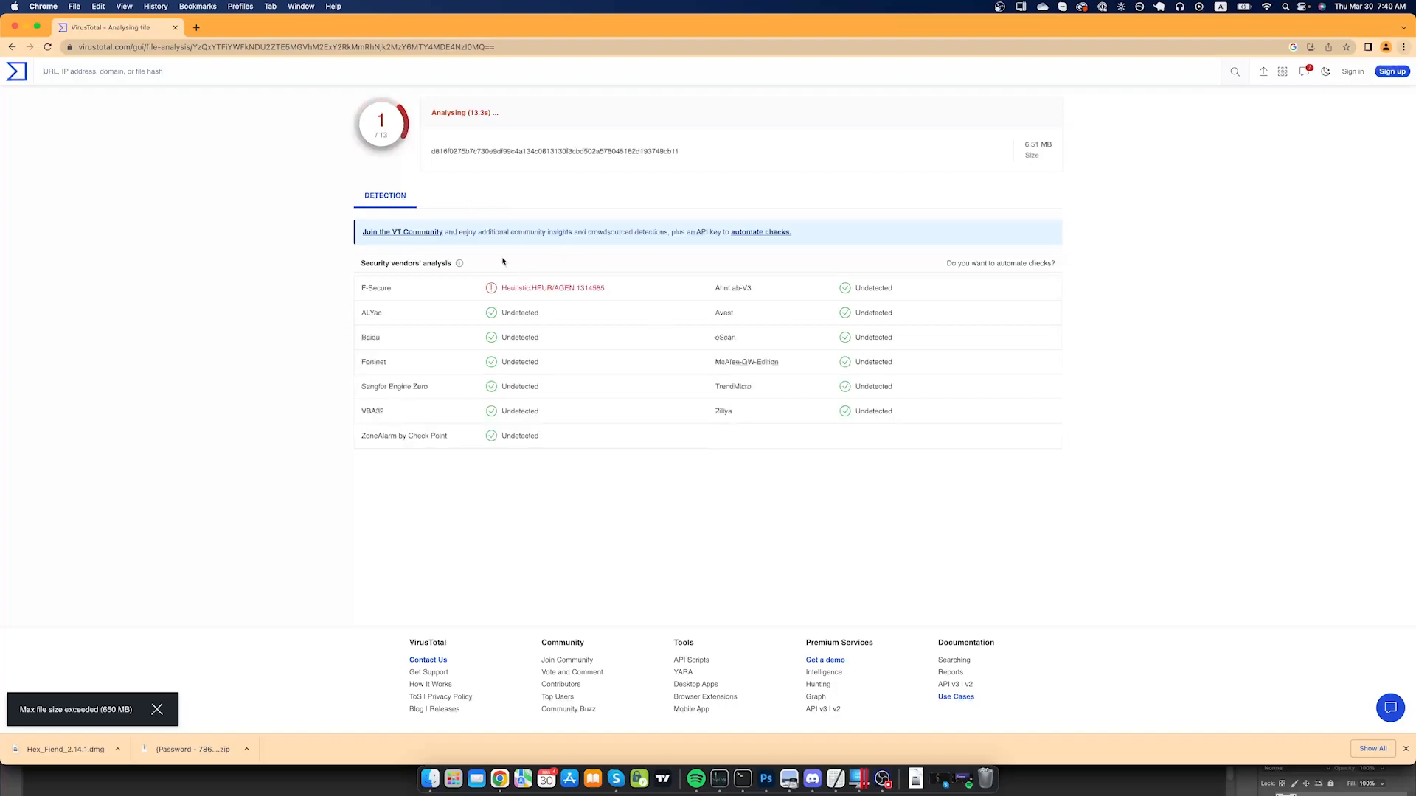
# - Mark the F-Secure heuristic detection name and follow the rising detection count
pyautogui.doubleClick(551, 287)
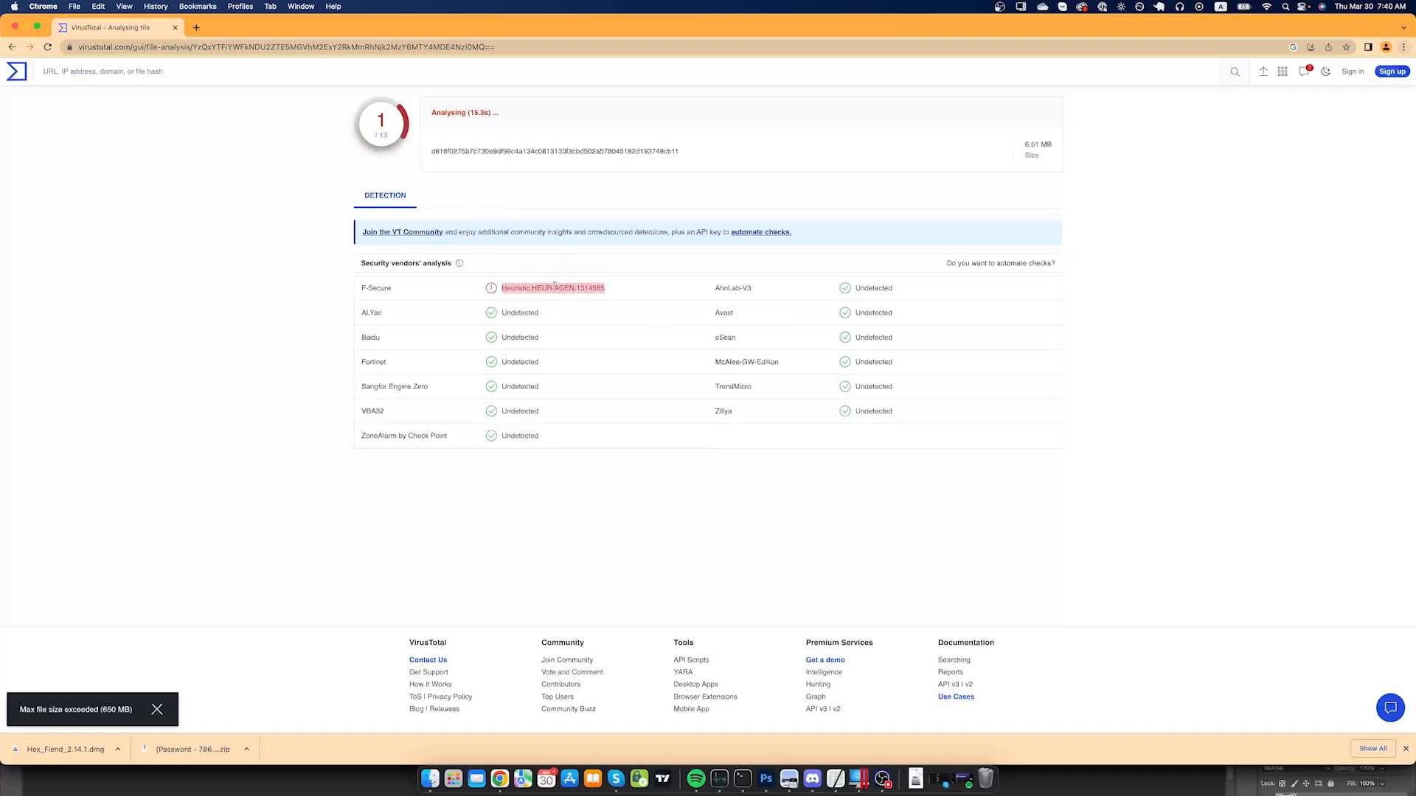
pyautogui.scroll(-3)
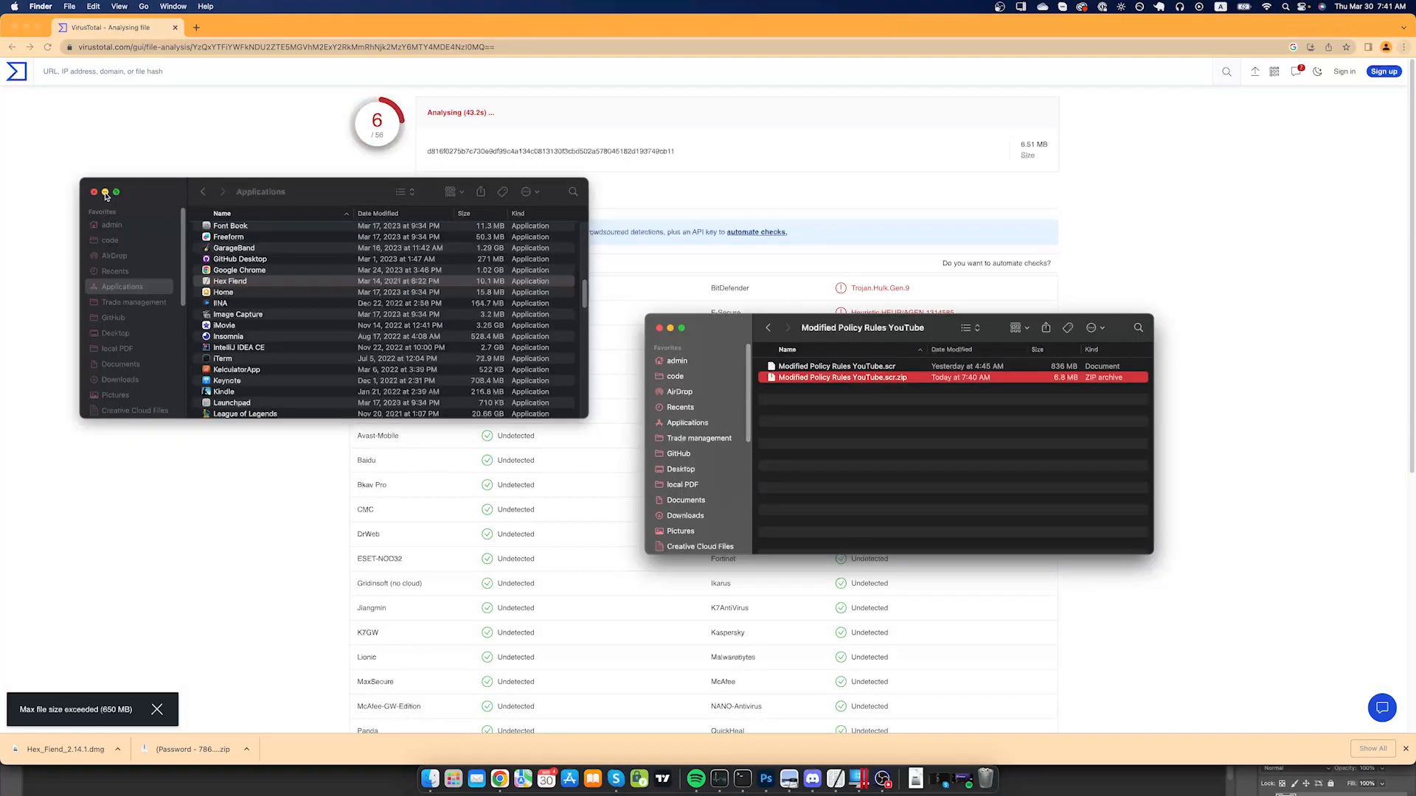
# - Close the Applications Finder window and view the 8/59 Detection report
pyautogui.click(93, 192)
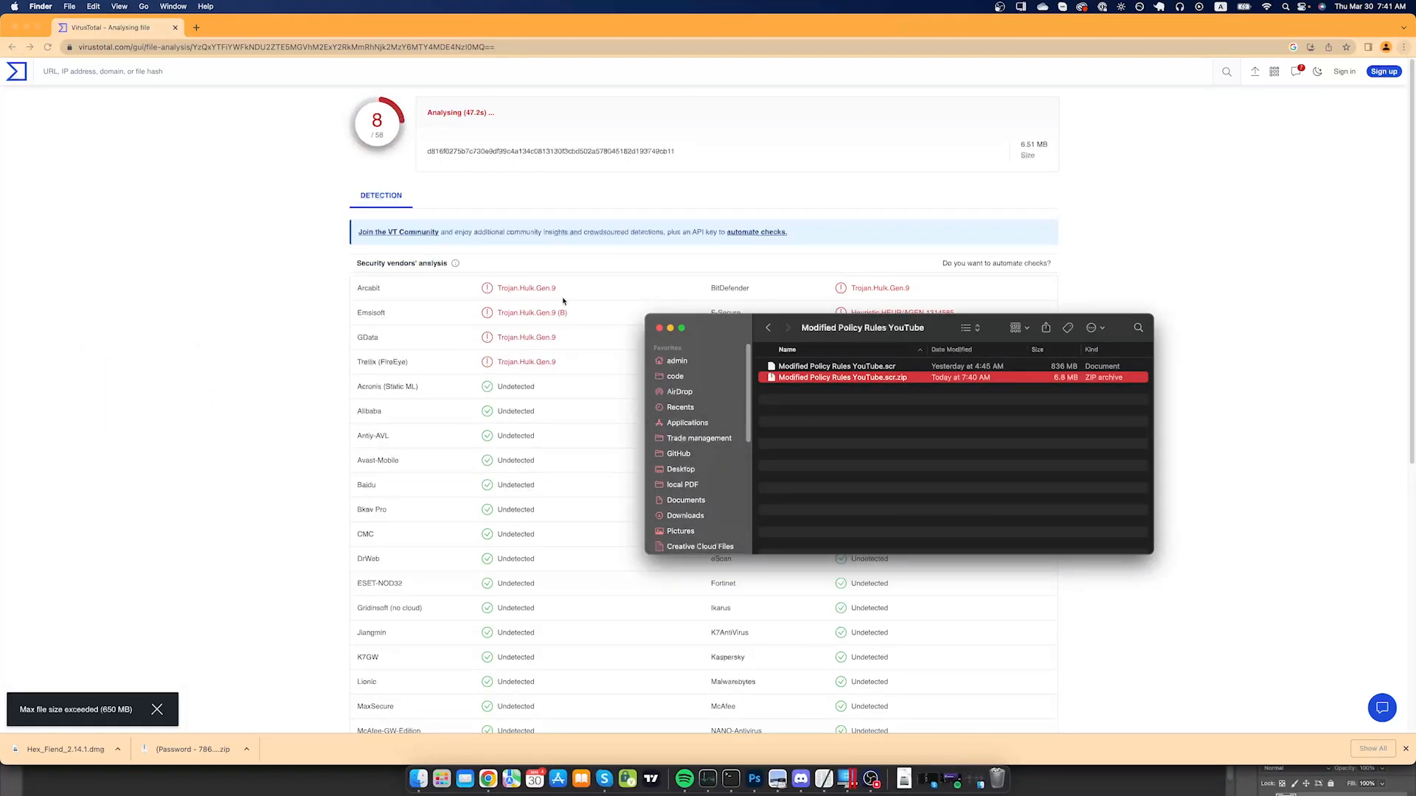
pyautogui.scroll(-3)
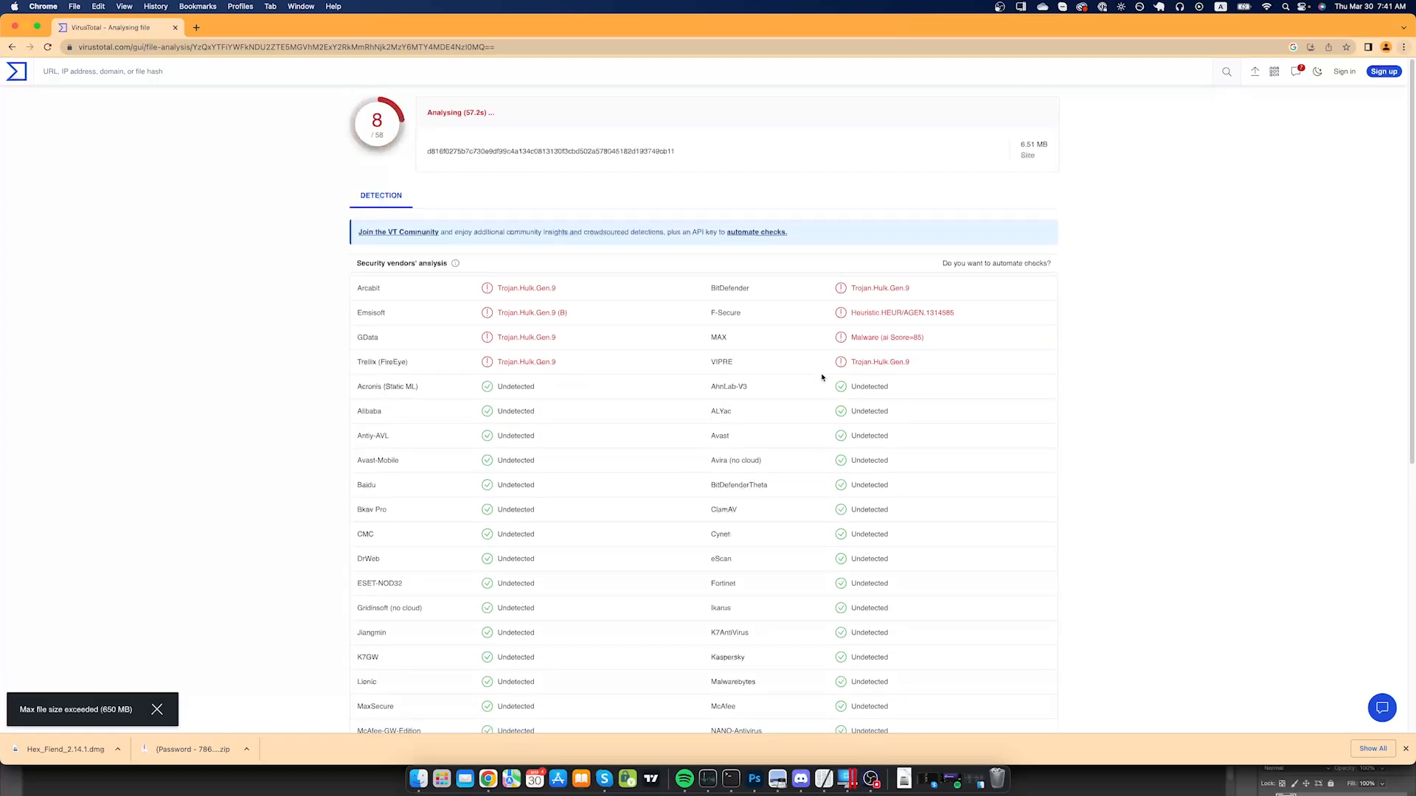
pyautogui.moveTo(834, 628)
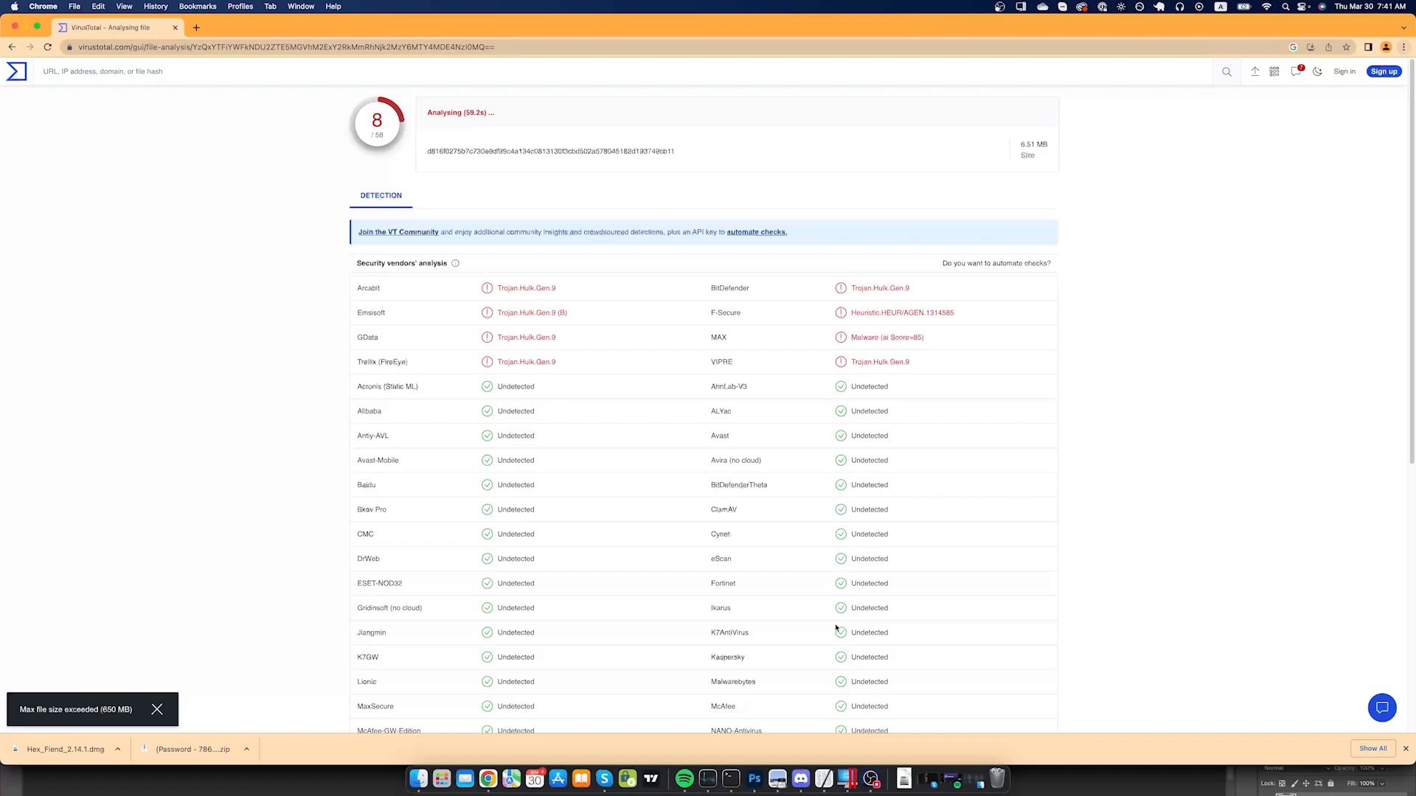
pyautogui.moveTo(611, 577)
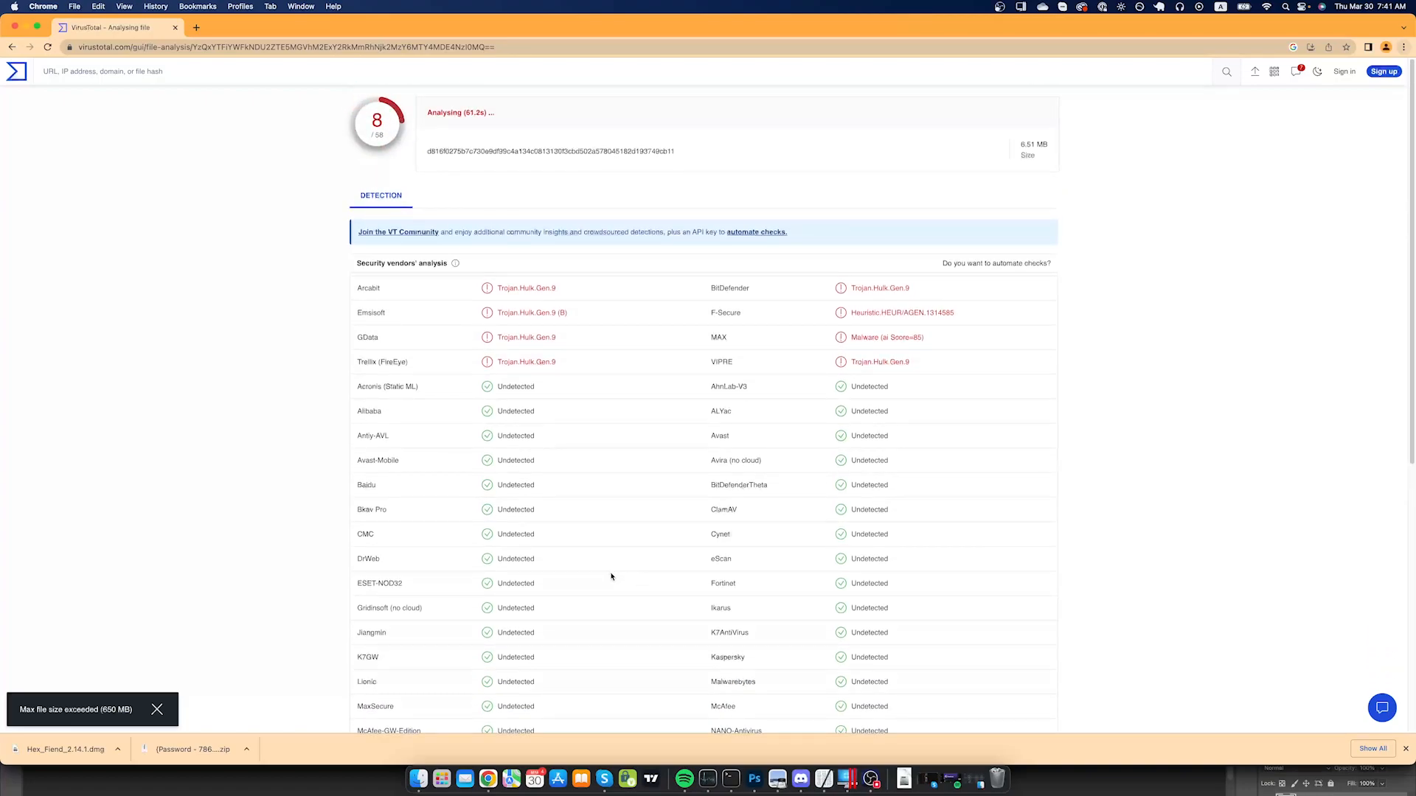
pyautogui.moveTo(621, 544)
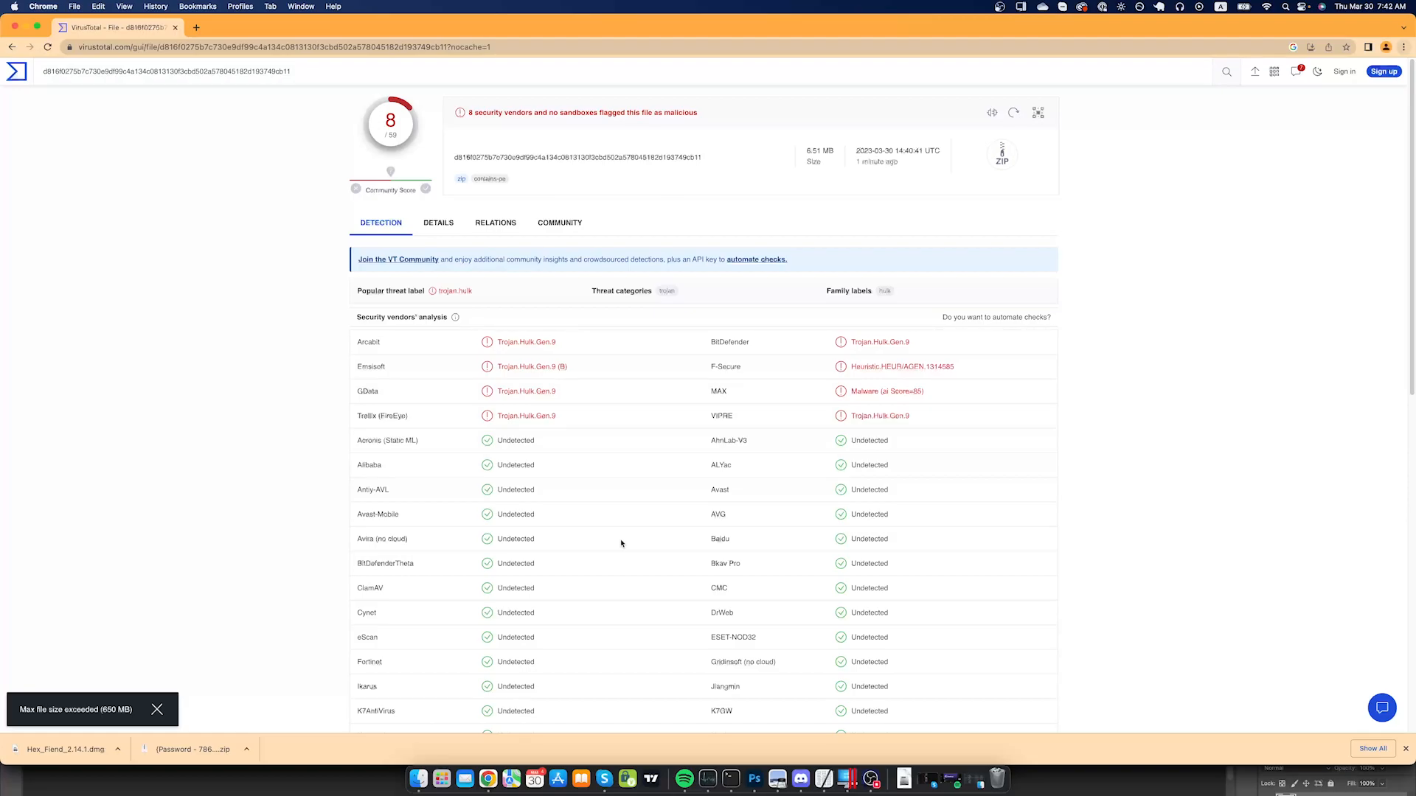
pyautogui.moveTo(506, 285)
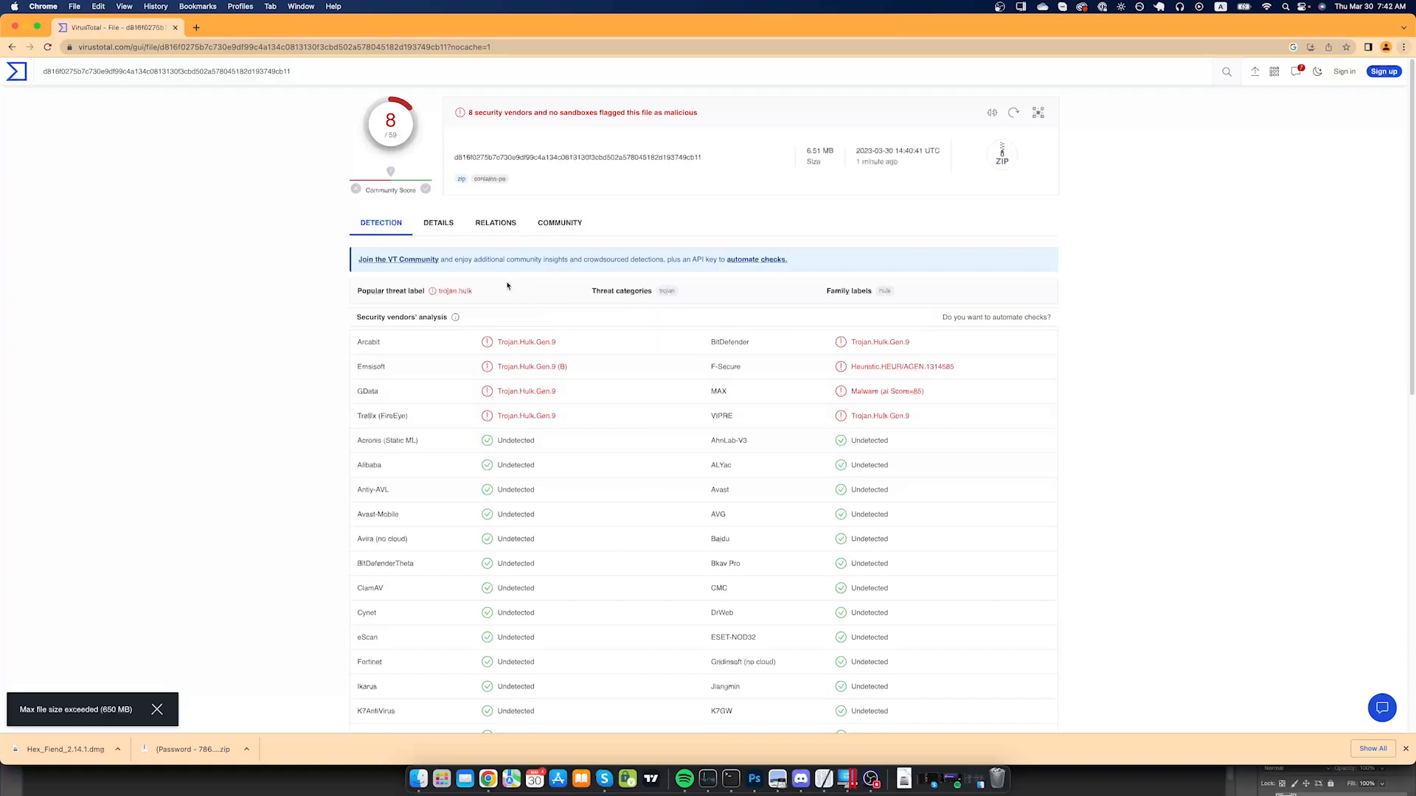
pyautogui.moveTo(557, 275)
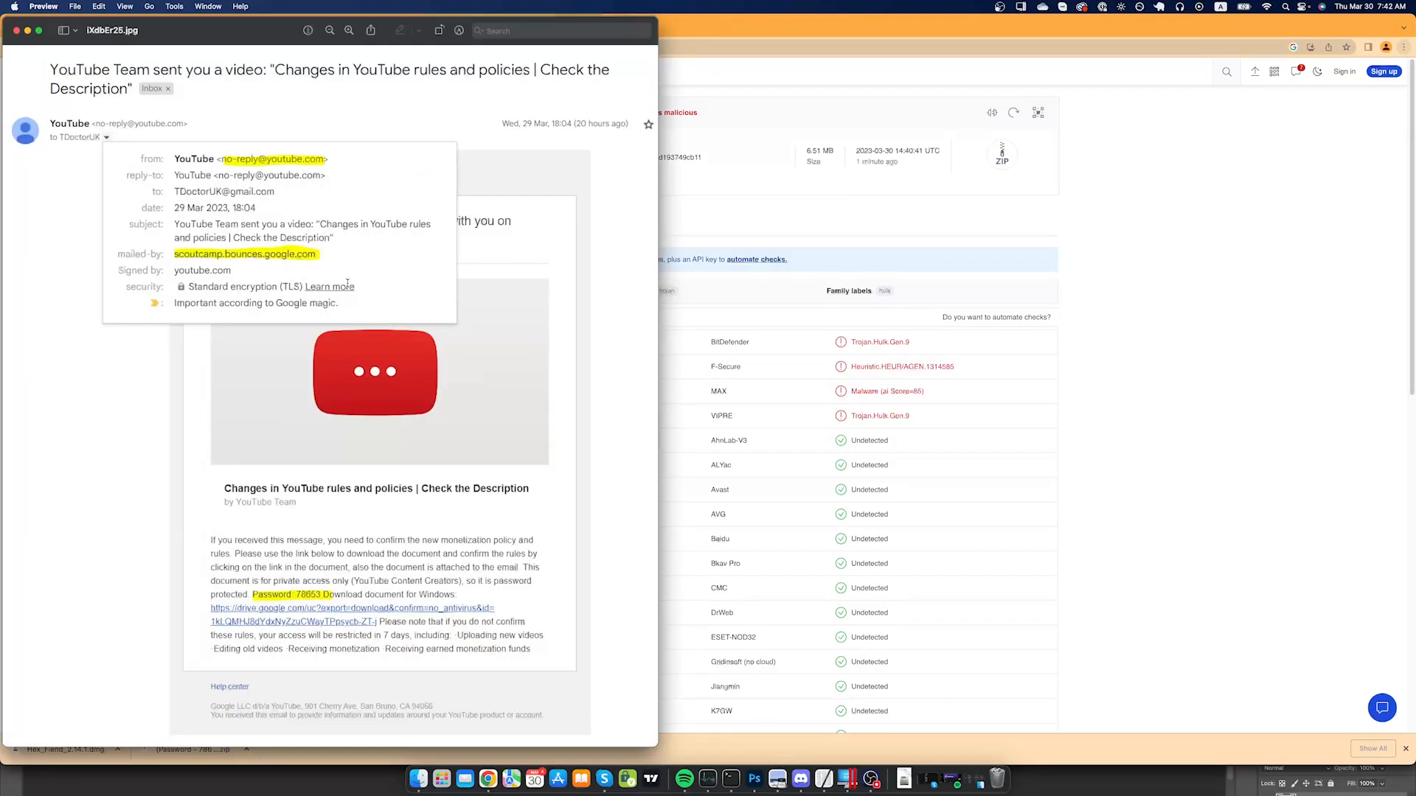
pyautogui.moveTo(289, 236)
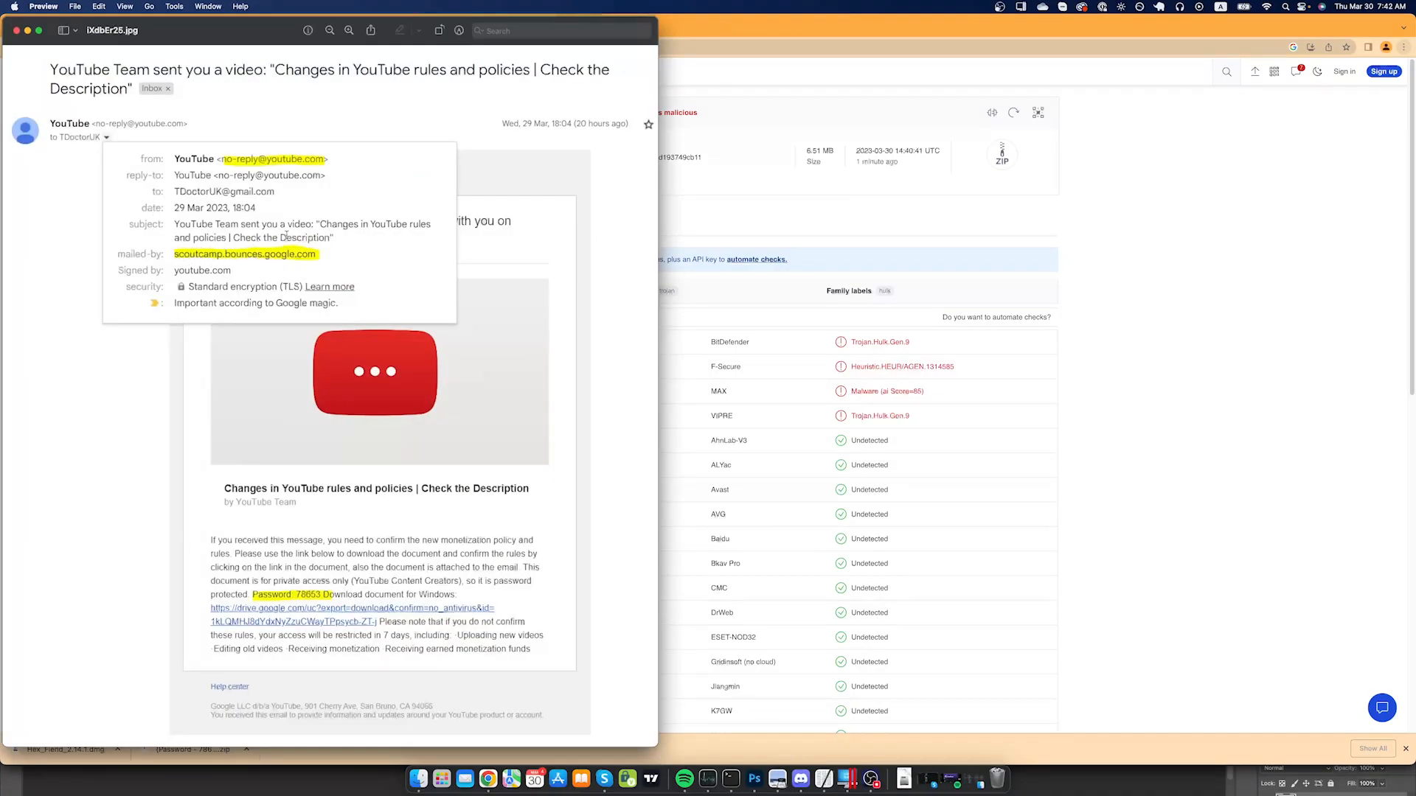